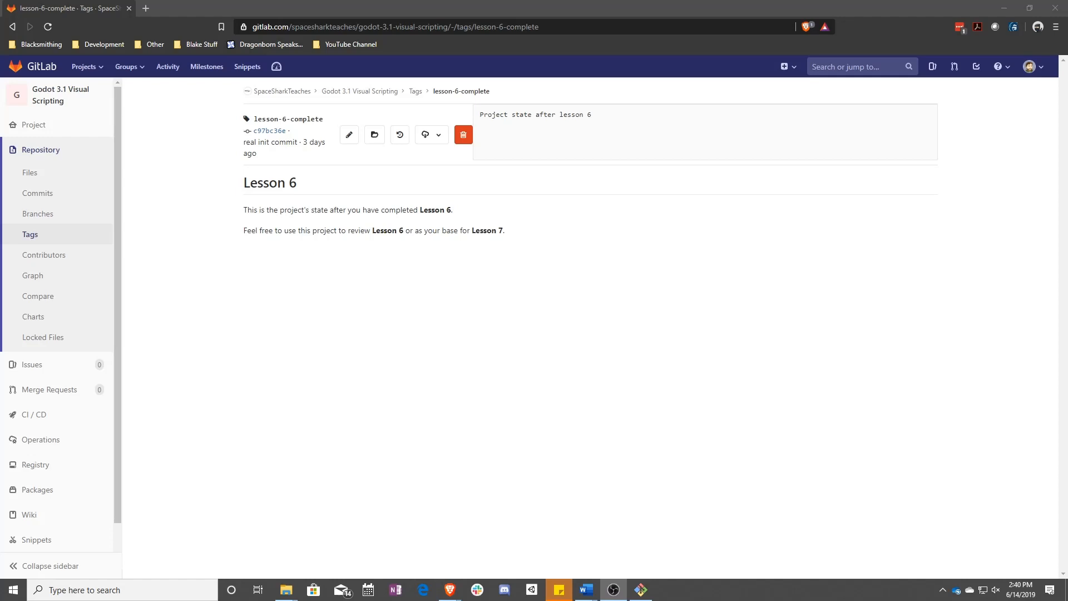
pyautogui.moveTo(580, 337)
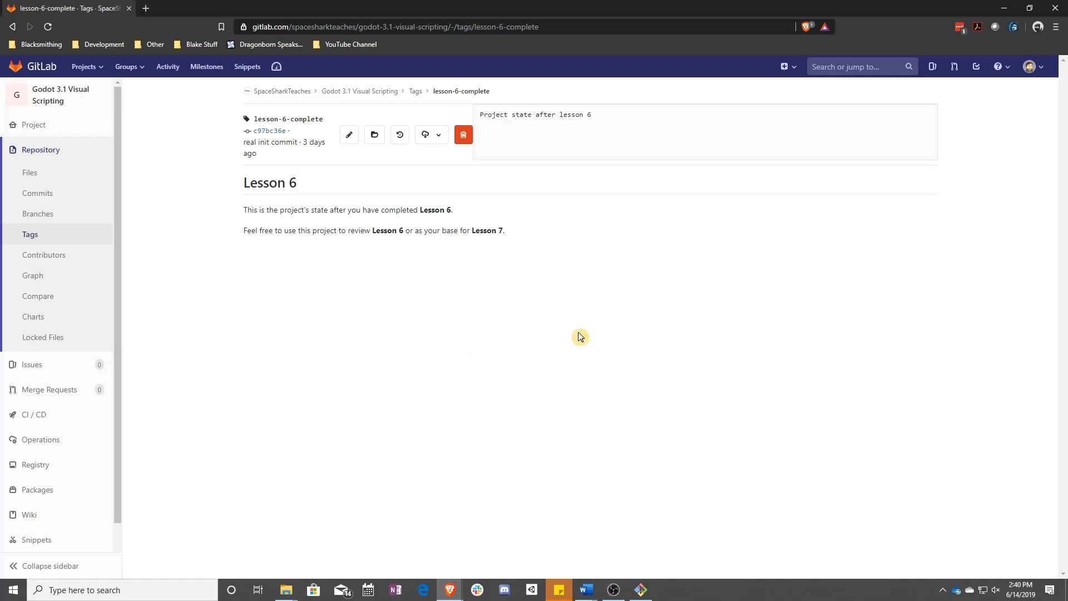
pyautogui.moveTo(468, 299)
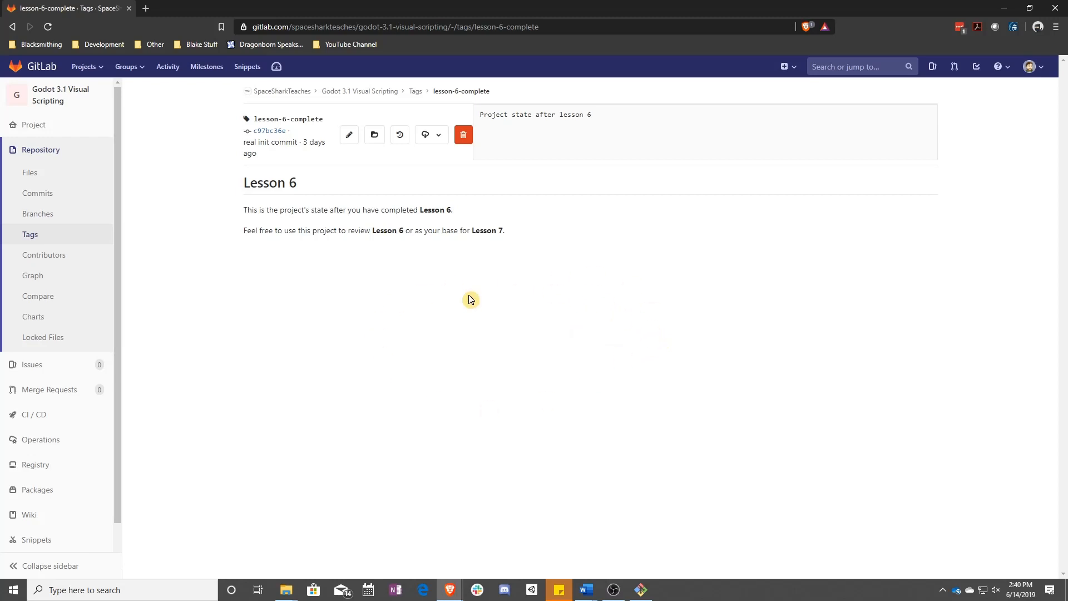
pyautogui.moveTo(491, 338)
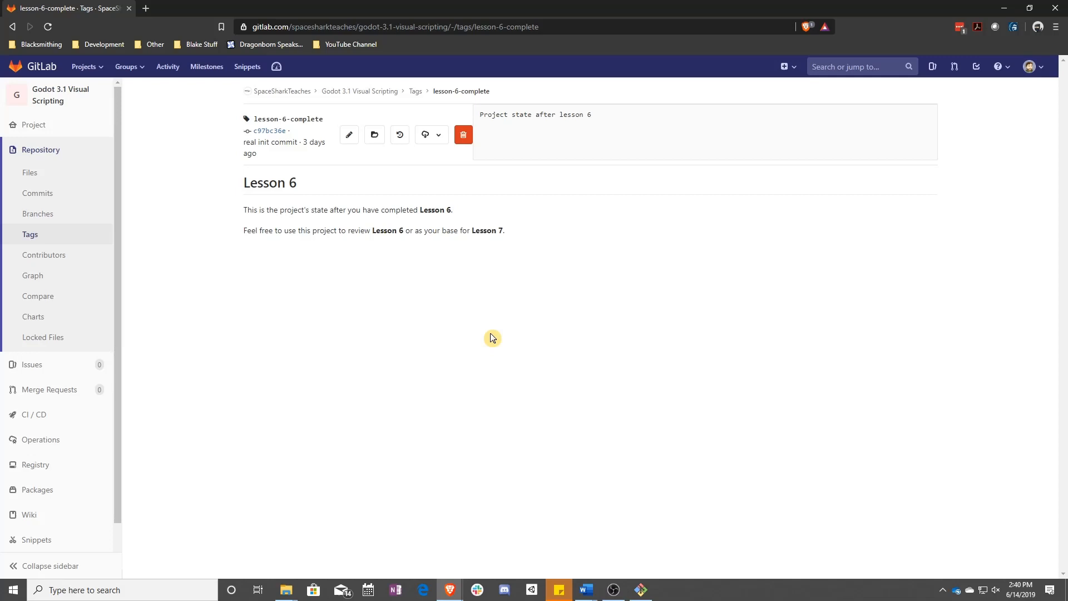
pyautogui.moveTo(358, 216)
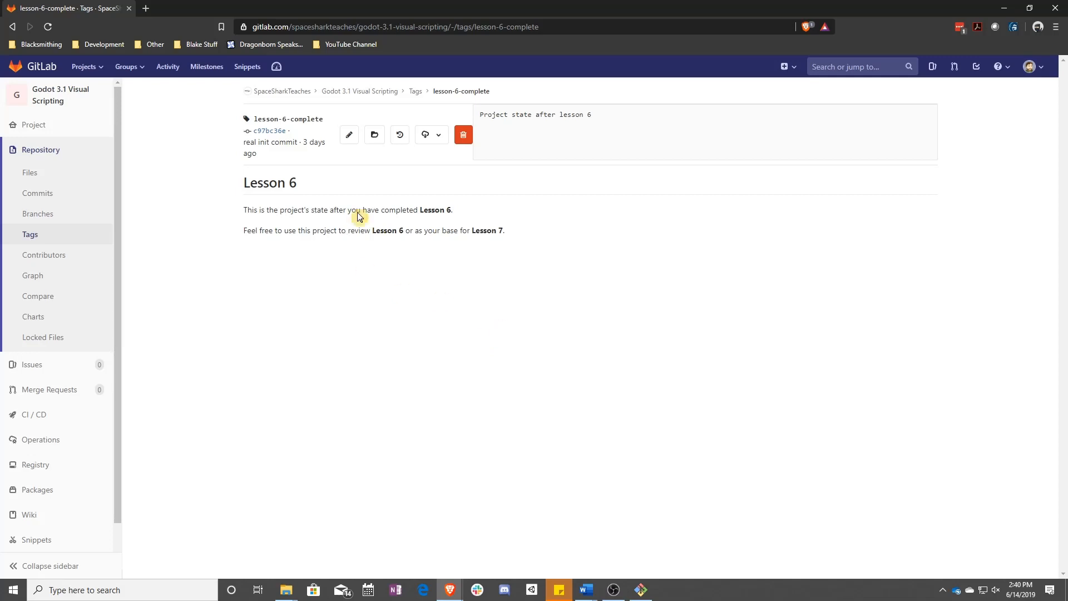
pyautogui.moveTo(427, 260)
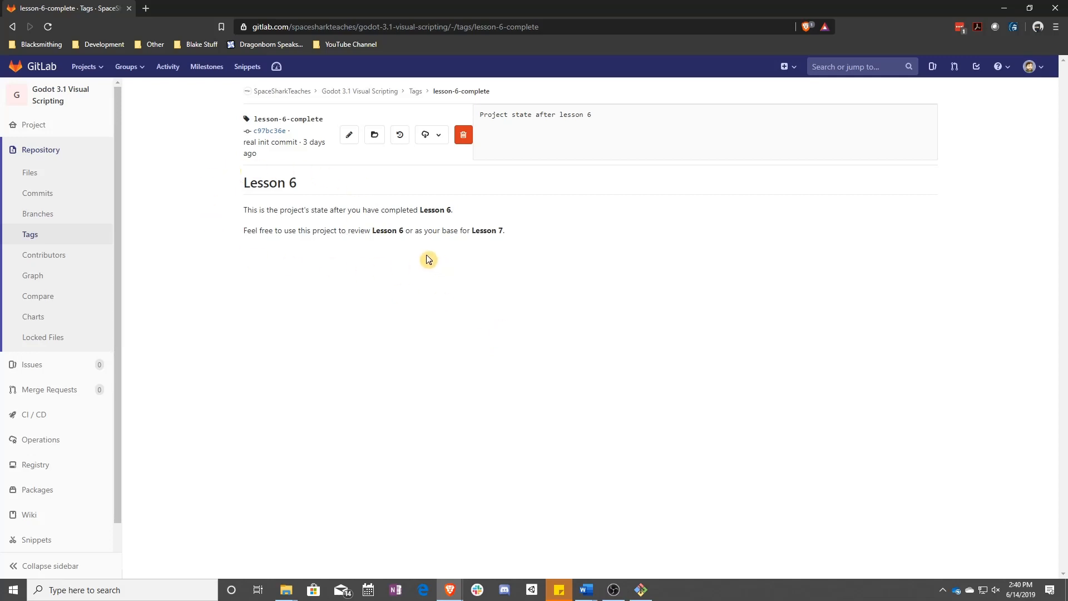
pyautogui.moveTo(580, 295)
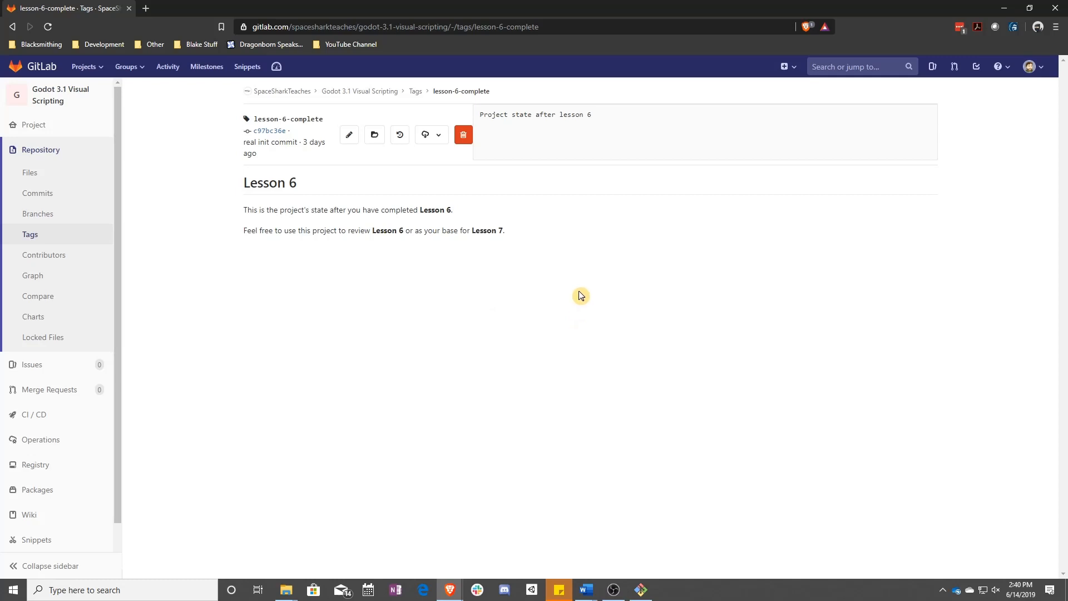
pyautogui.moveTo(485, 291)
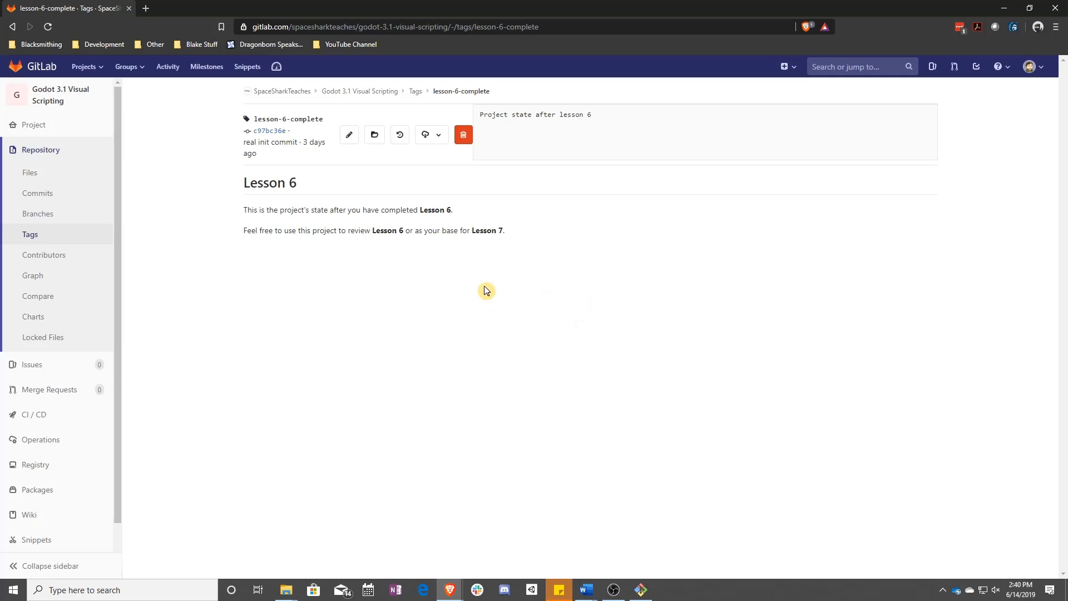
pyautogui.moveTo(426, 278)
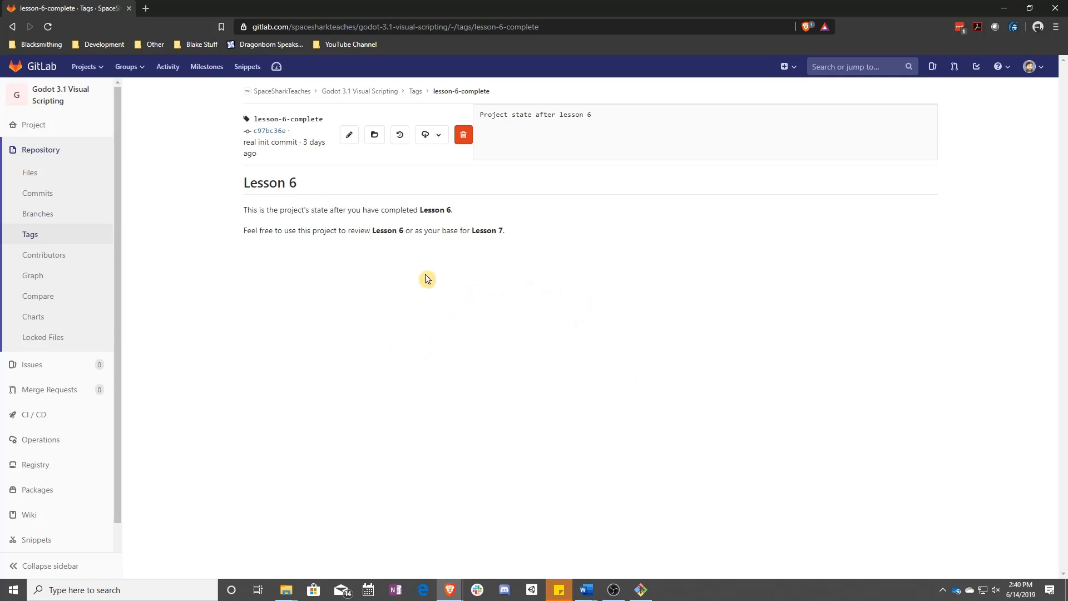
pyautogui.moveTo(582, 327)
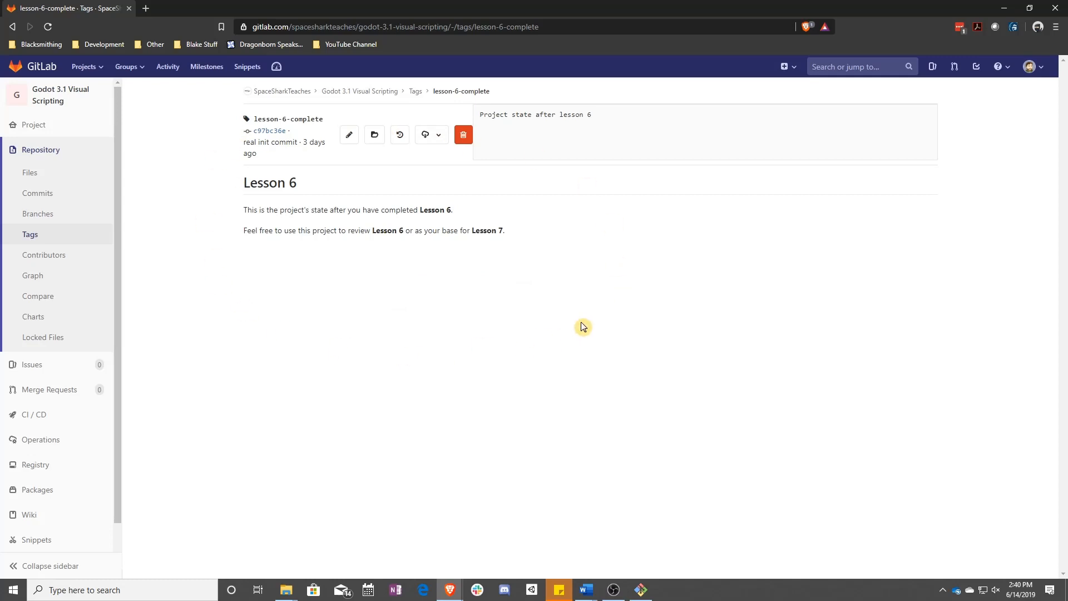
pyautogui.moveTo(645, 327)
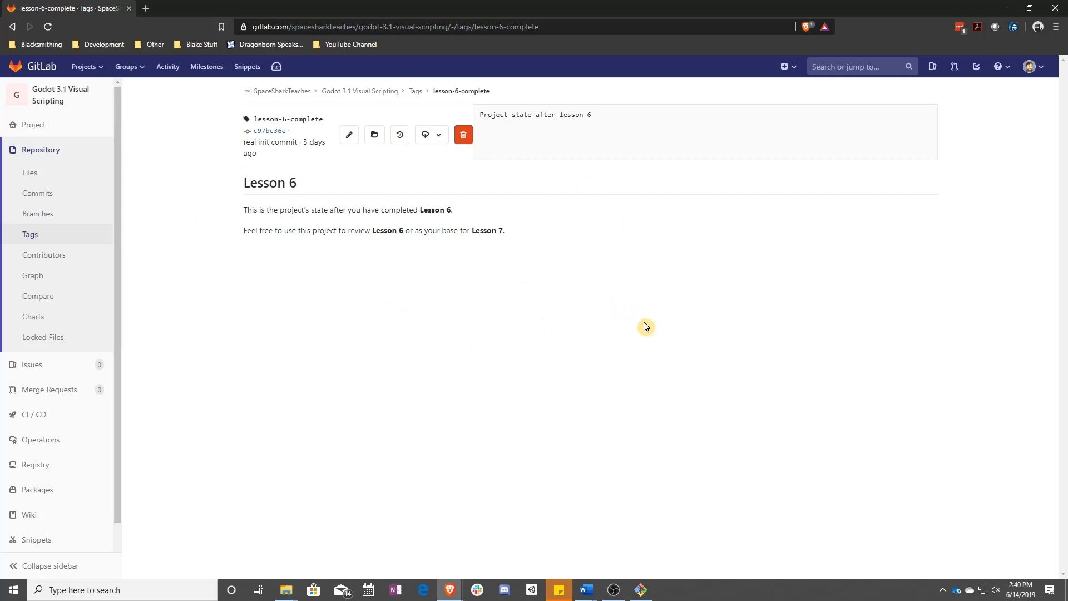
pyautogui.moveTo(606, 367)
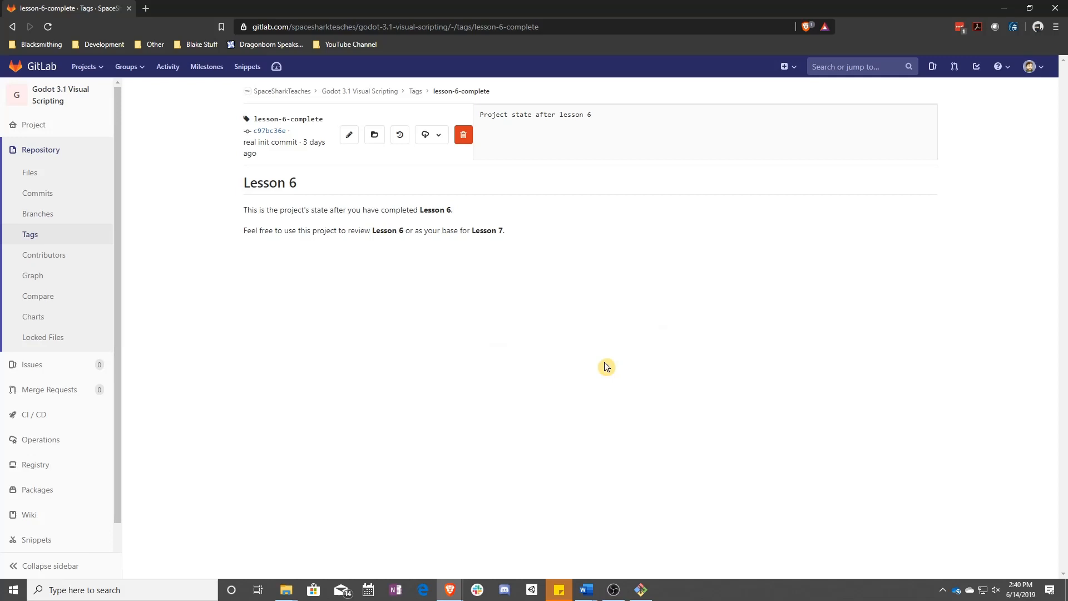
pyautogui.moveTo(588, 332)
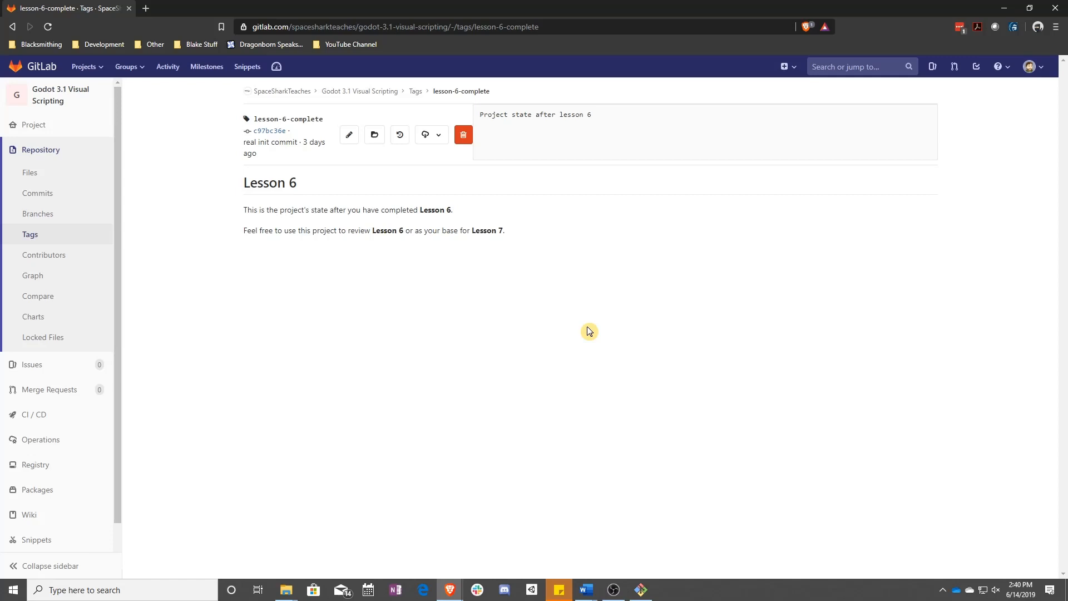
pyautogui.moveTo(439, 136)
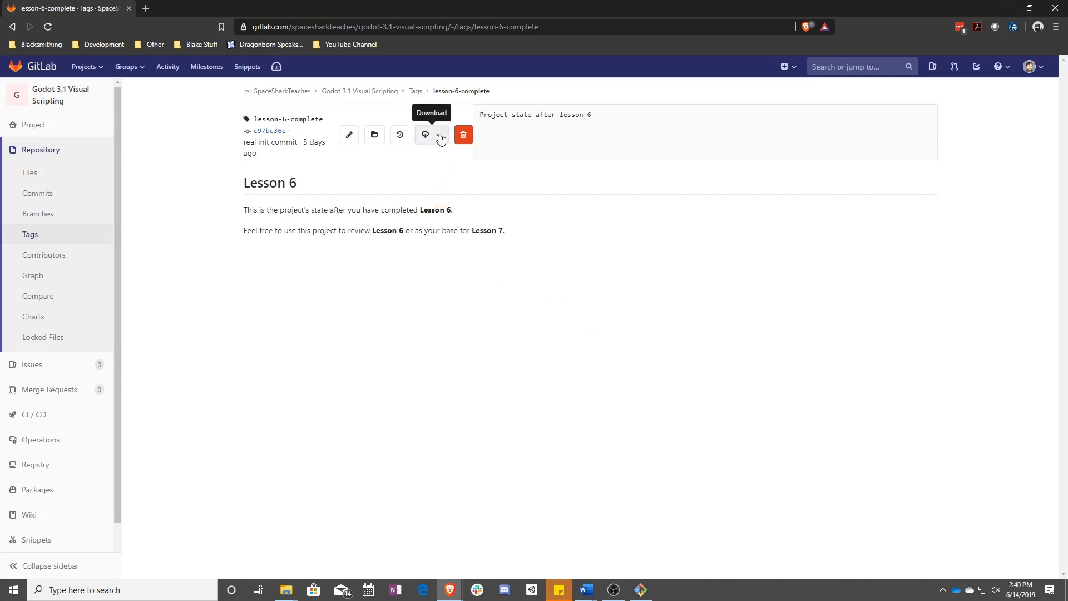
# - Download the lesson-6-complete source code as a zip and save it to the Desktop
pyautogui.click(431, 134)
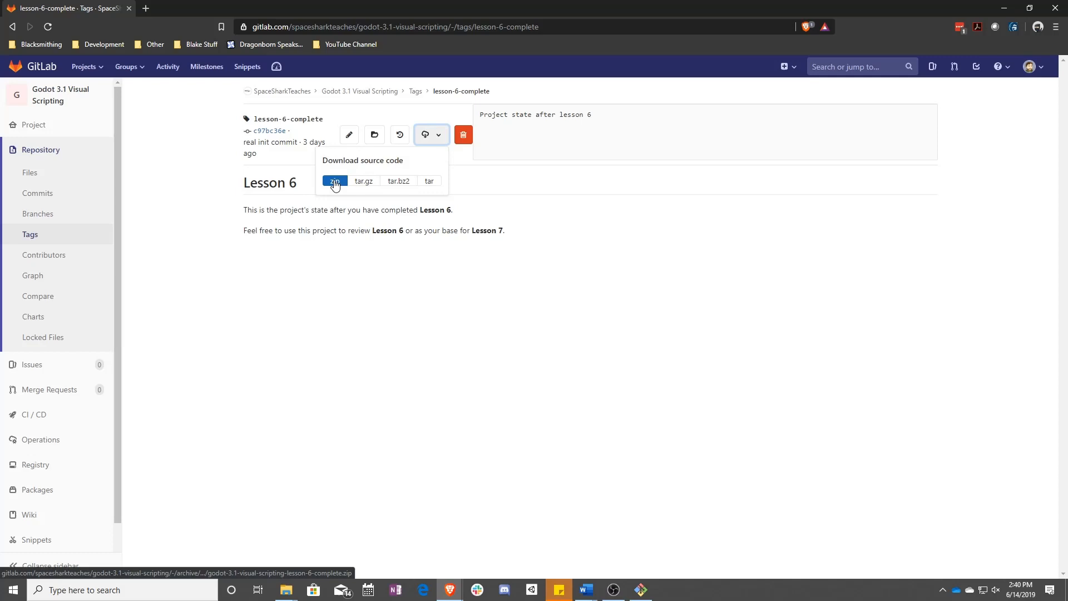
pyautogui.click(334, 180)
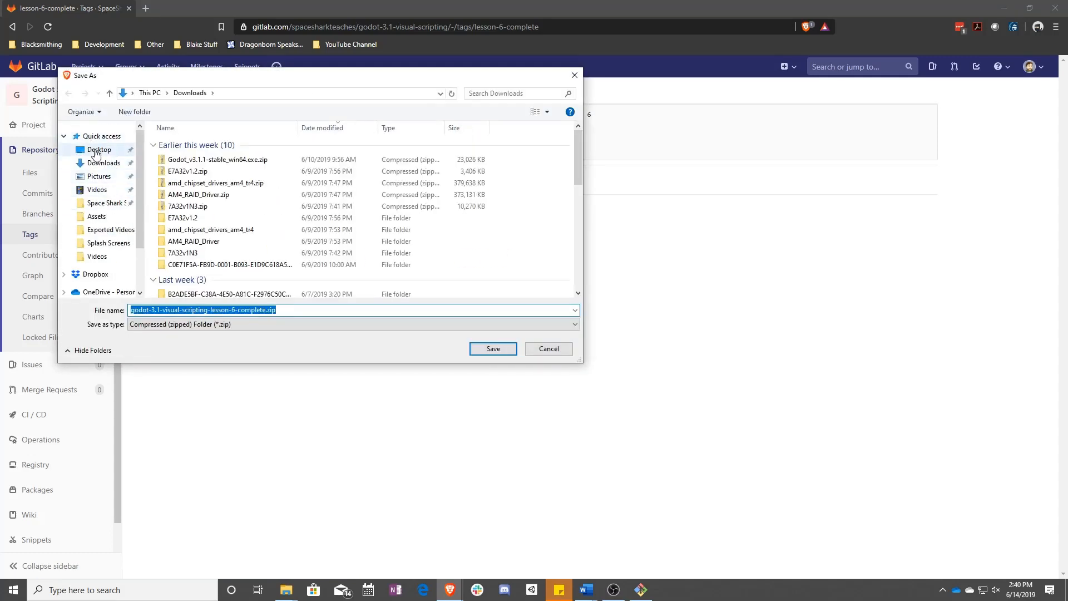
pyautogui.click(99, 149)
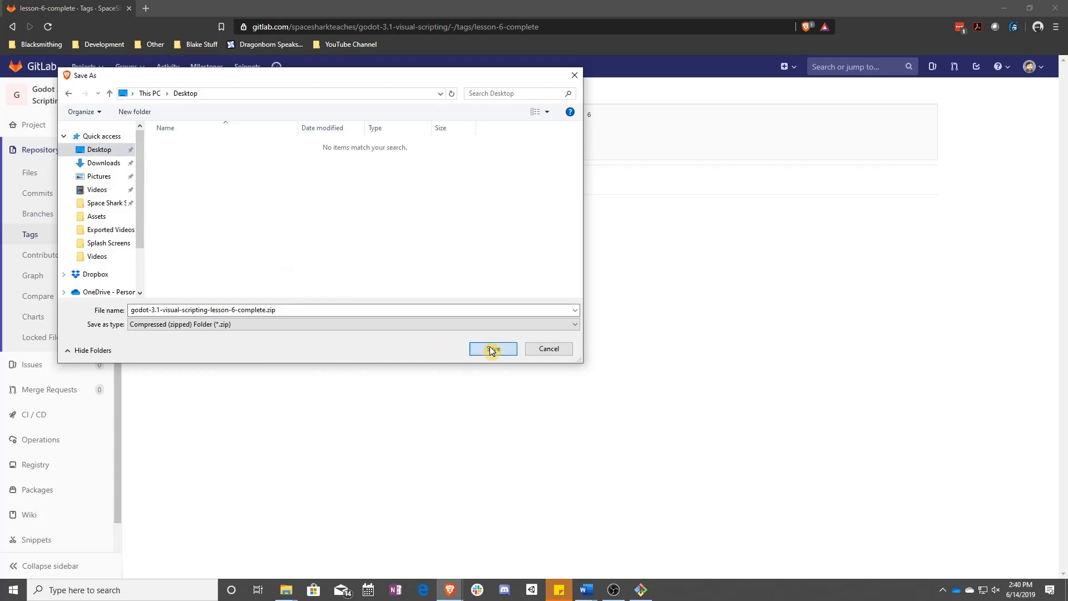
pyautogui.click(491, 348)
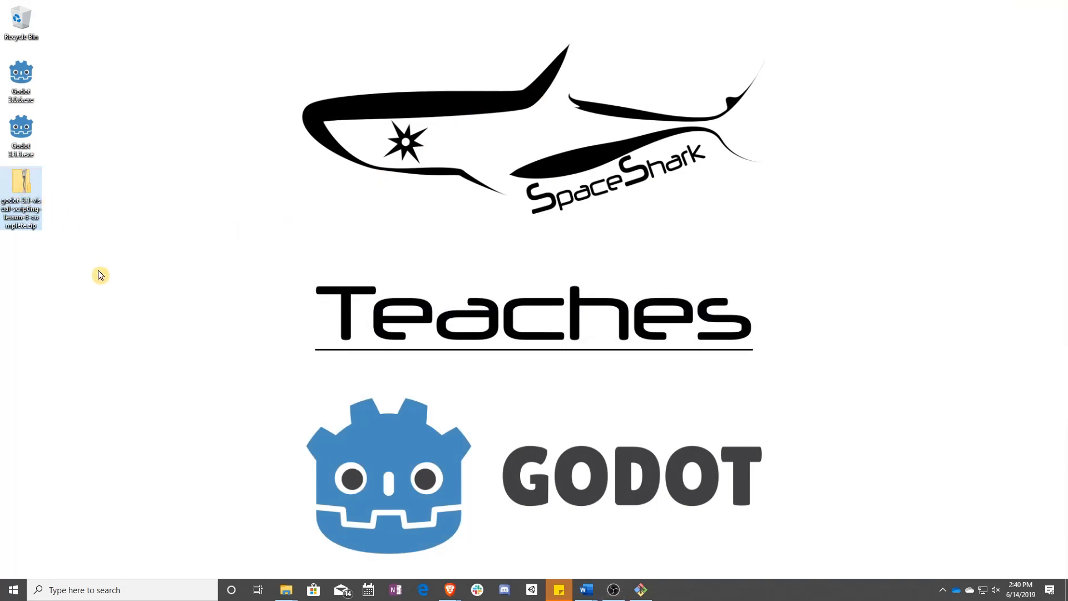
pyautogui.moveTo(22, 182)
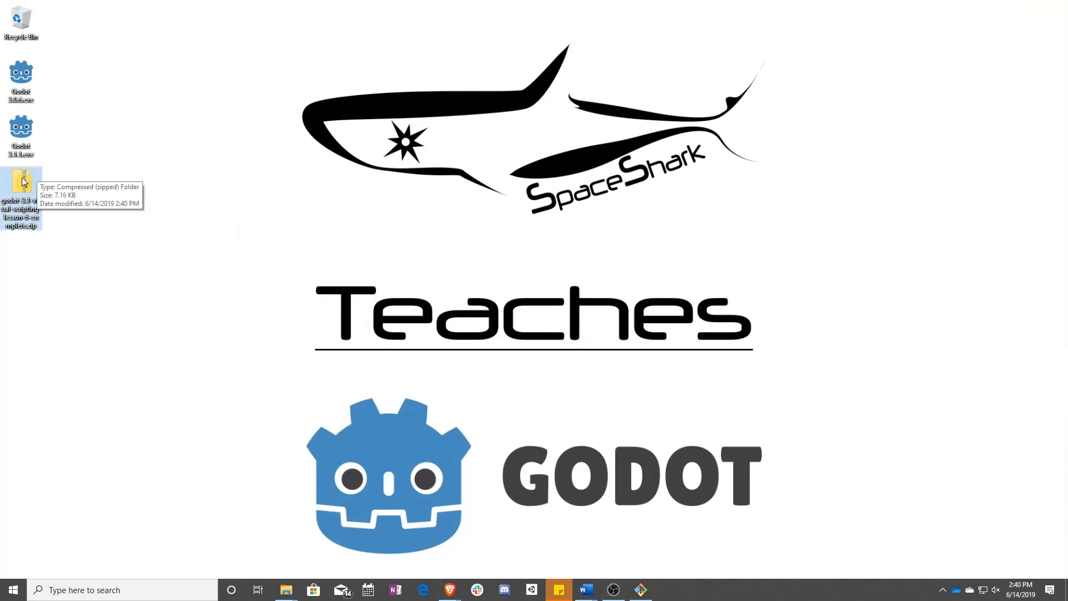
# - Extract All the desktop zip and open the godot-3.1-visual-scripting-lesson-6-complete folder
pyautogui.rightClick(20, 184)
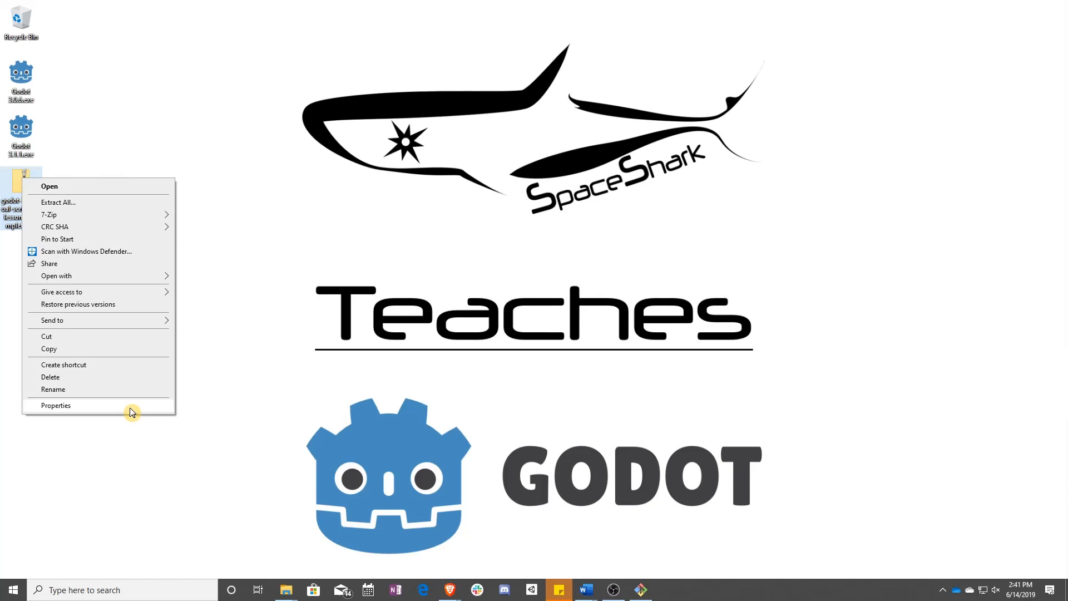
pyautogui.moveTo(106, 202)
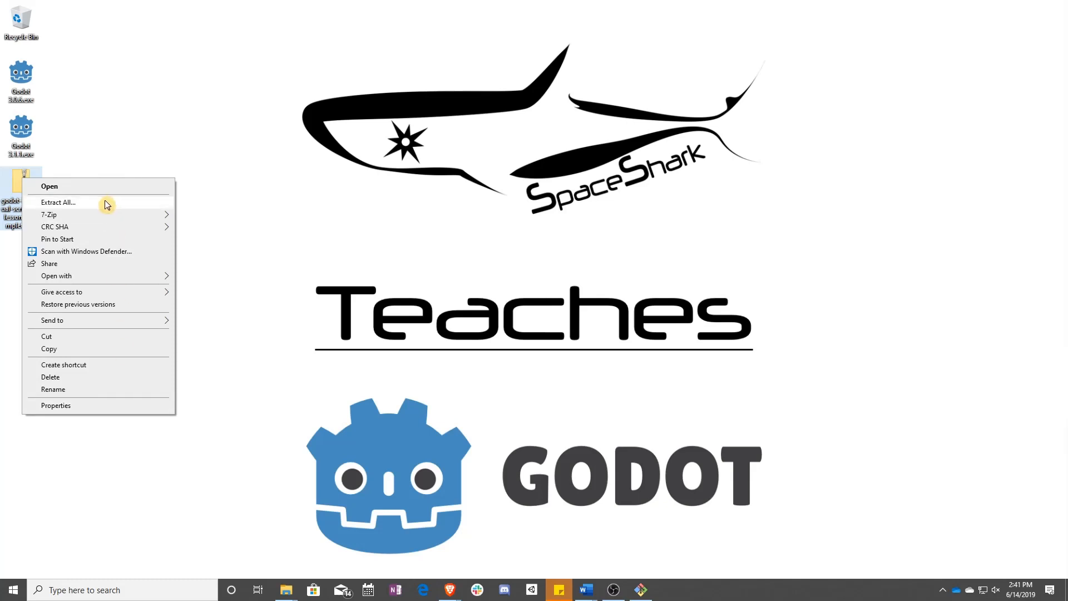
pyautogui.click(58, 203)
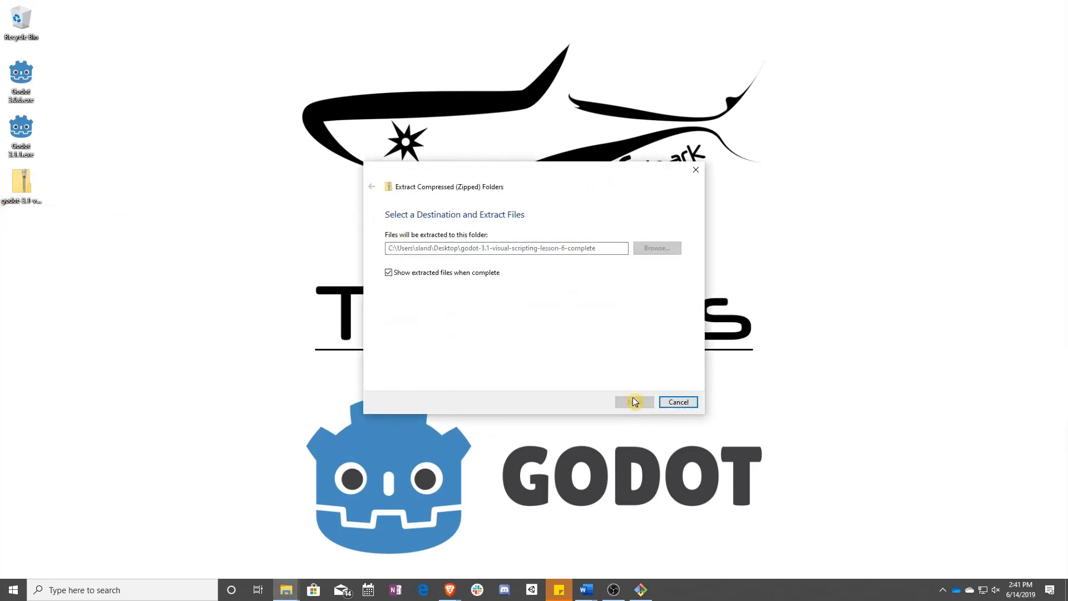
pyautogui.click(632, 401)
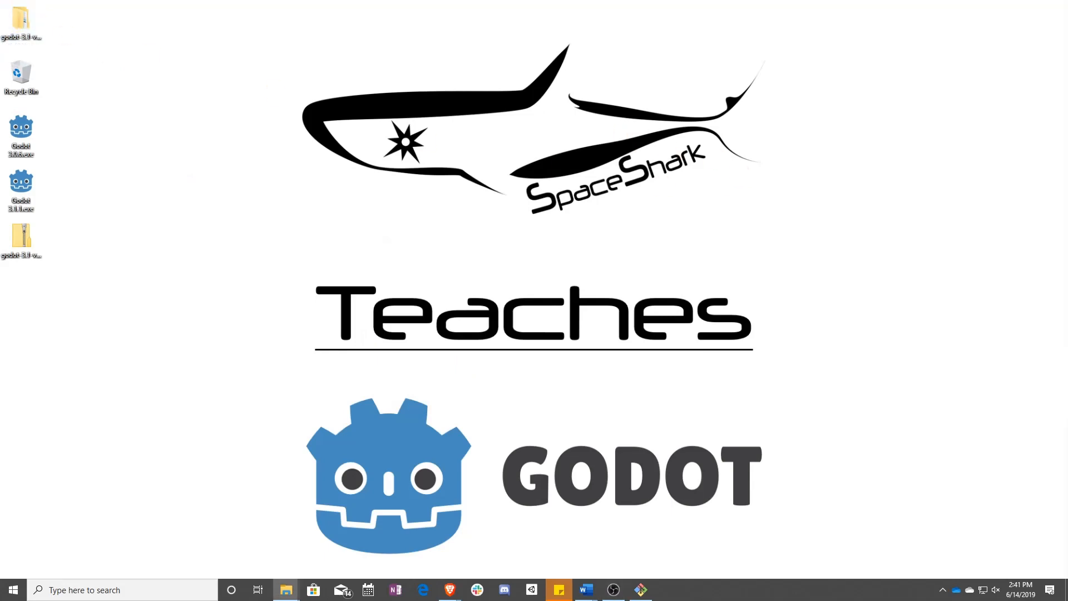
pyautogui.doubleClick(20, 245)
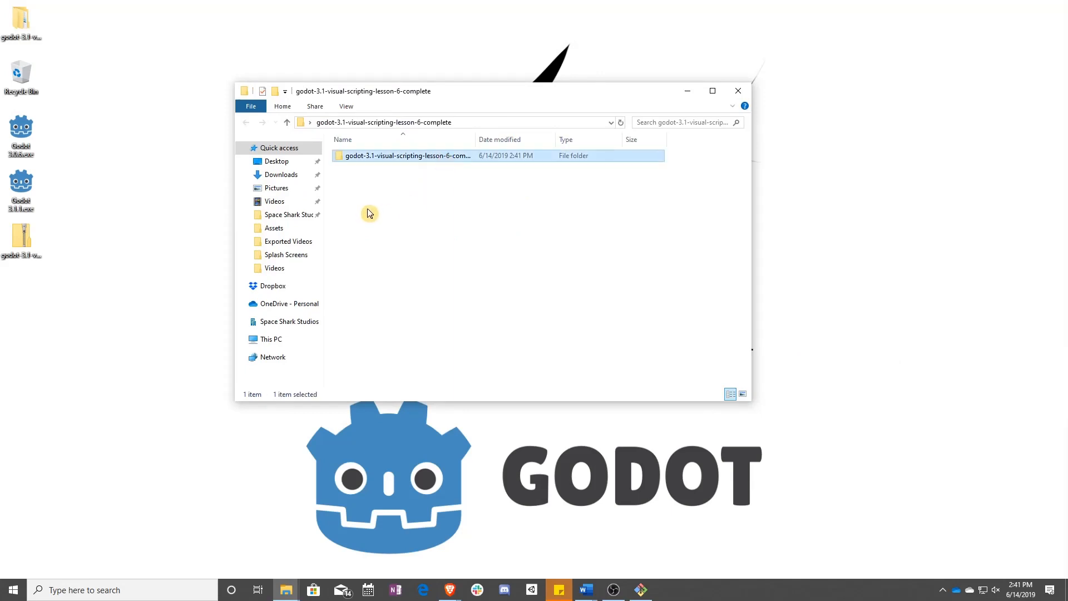
pyautogui.doubleClick(406, 155)
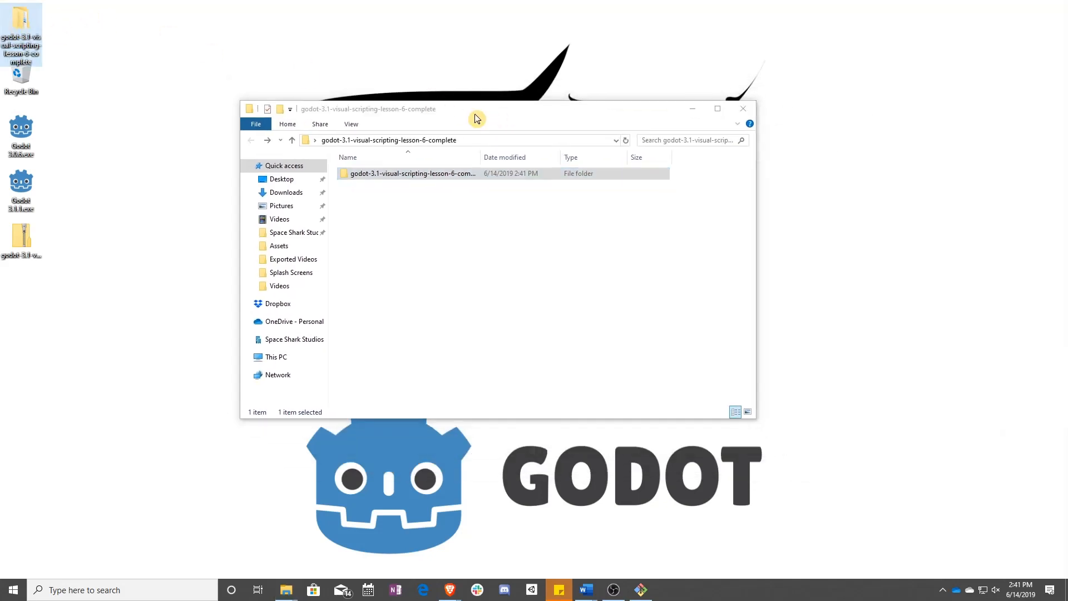
pyautogui.click(531, 257)
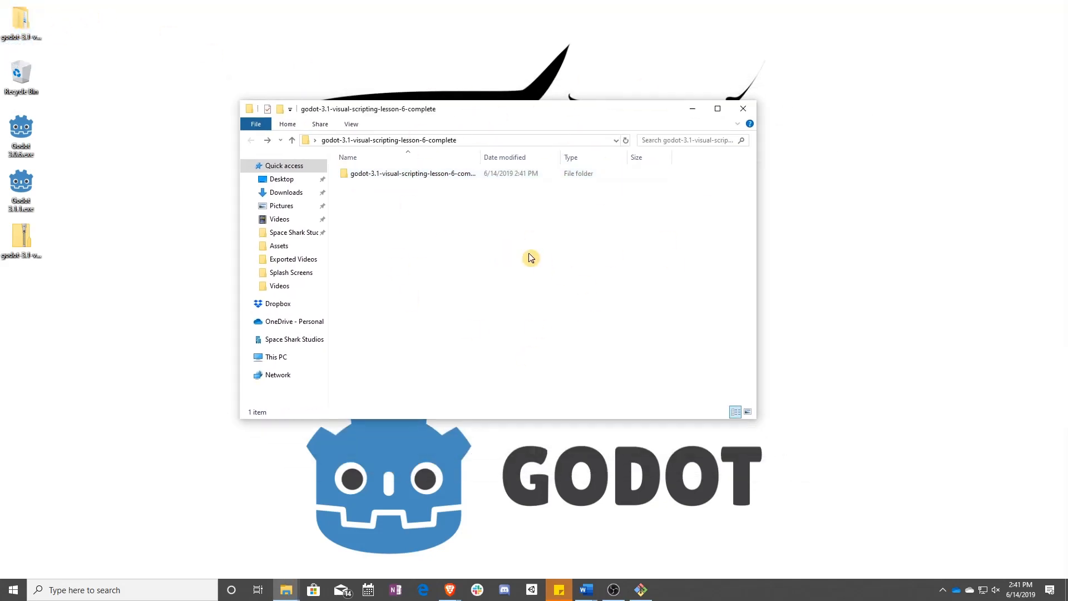
pyautogui.moveTo(41, 206)
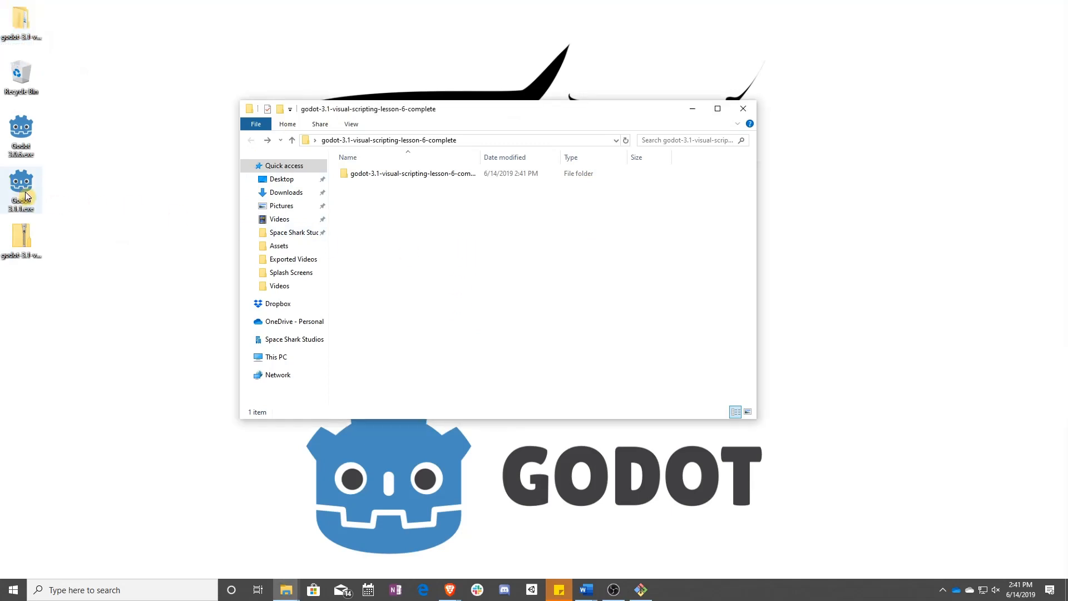
# - Launch Godot 3.1.1 and start browsing for a project to import from C:\
pyautogui.doubleClick(21, 191)
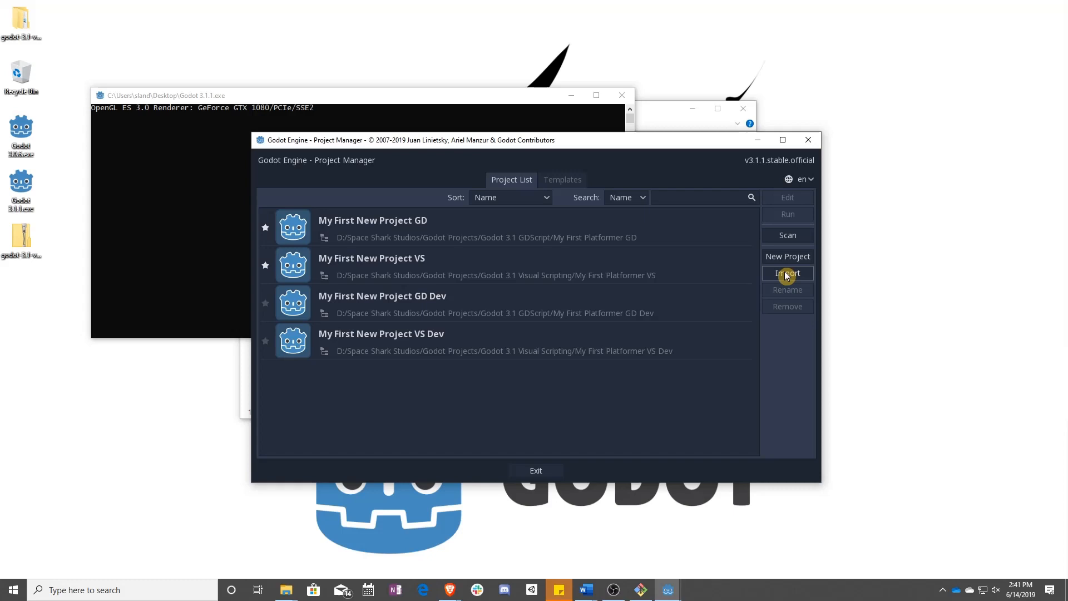
pyautogui.click(788, 273)
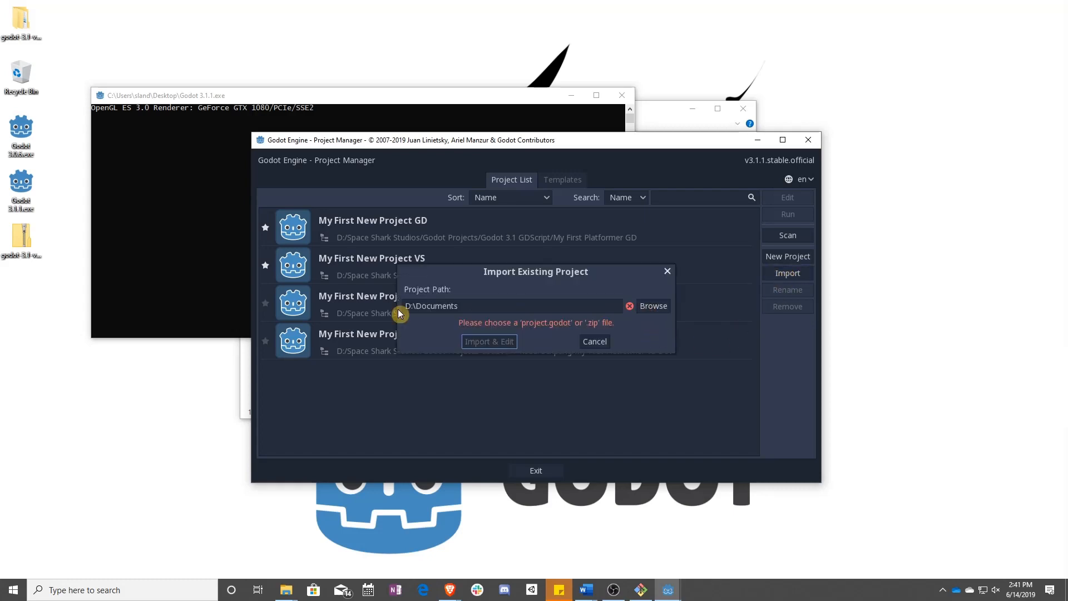
pyautogui.click(510, 305)
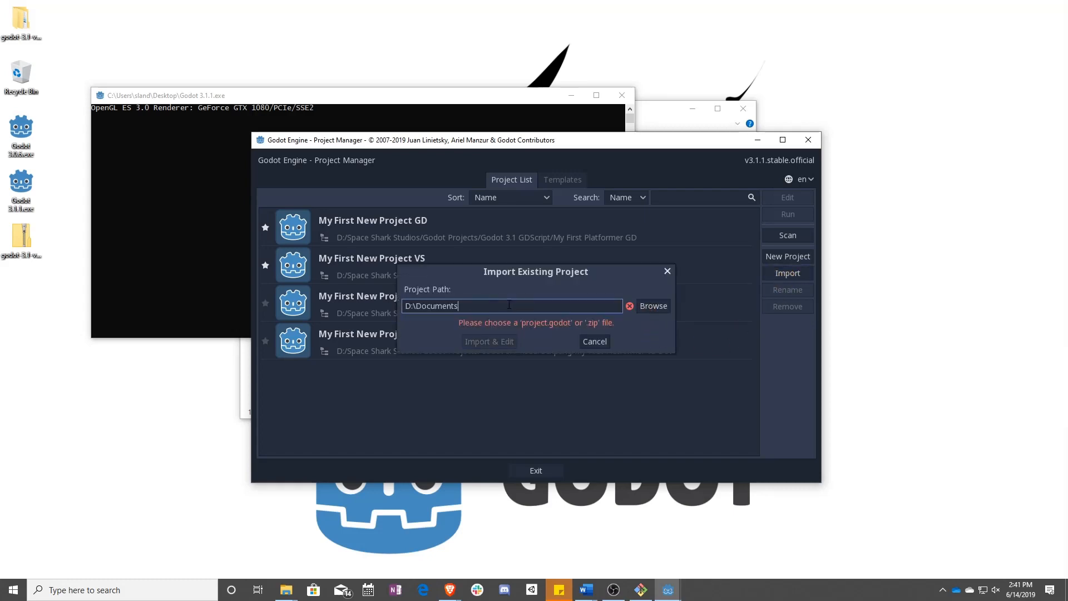
pyautogui.write('C:\\')
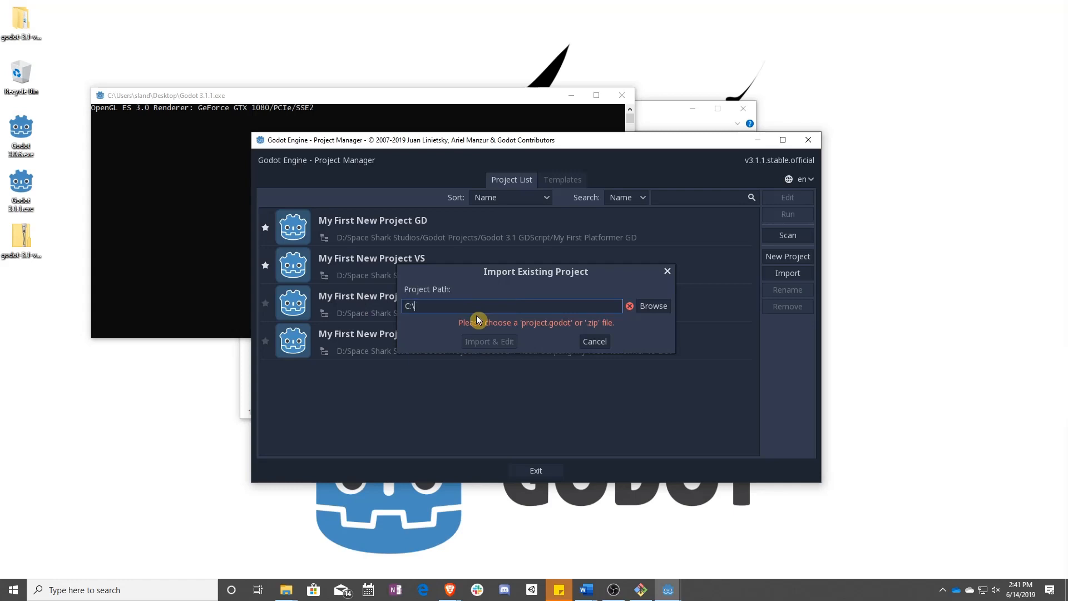
pyautogui.click(651, 305)
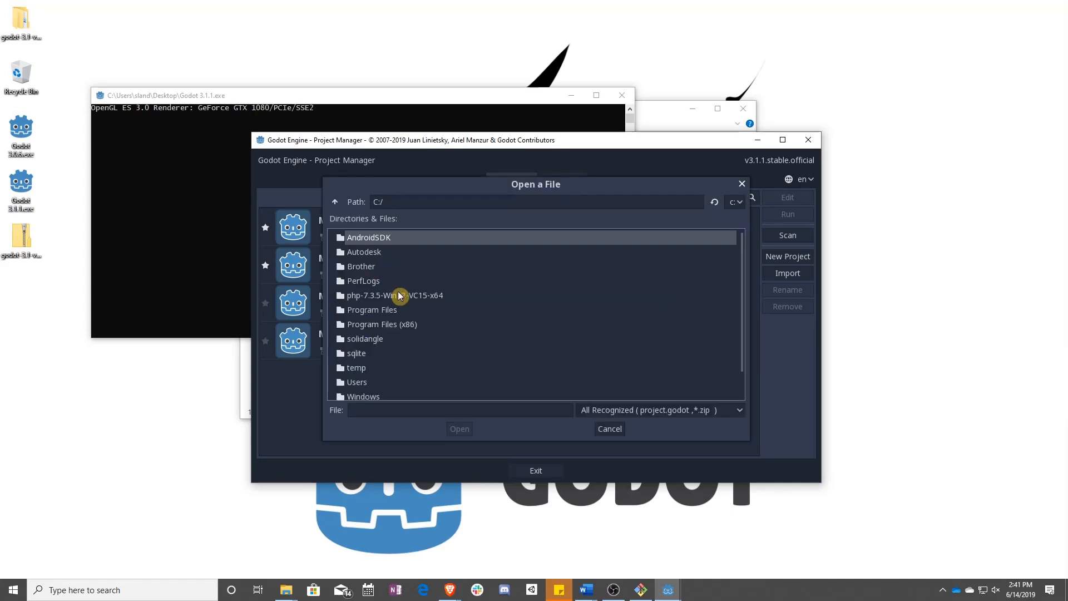
# - Pick project.godot in Desktop/godot-3.1-visual-scripting-lesson-6-complete, then Import & Edit
pyautogui.doubleClick(357, 381)
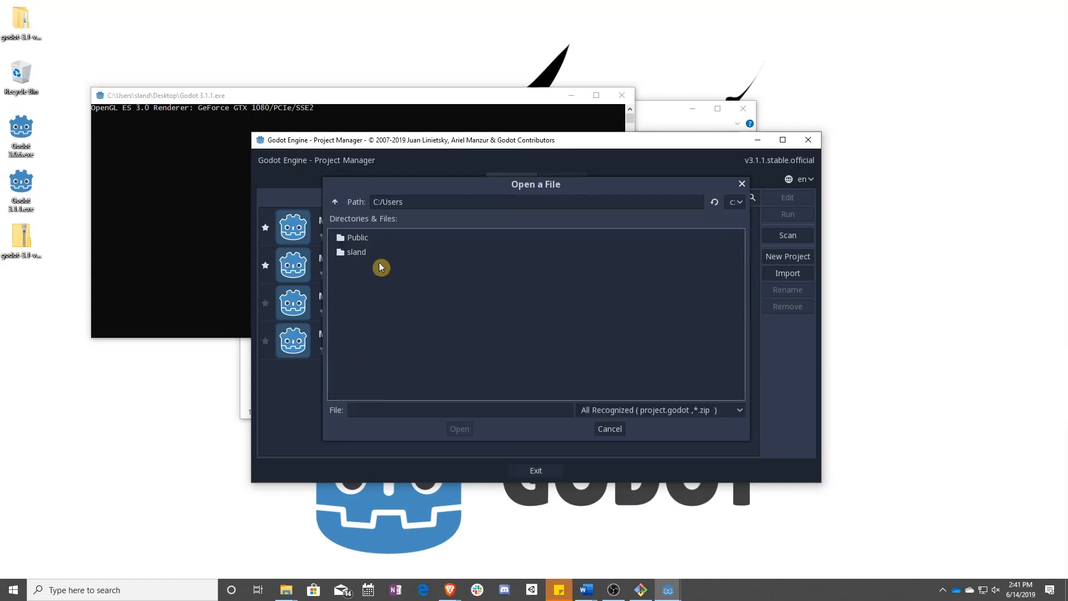
pyautogui.doubleClick(356, 252)
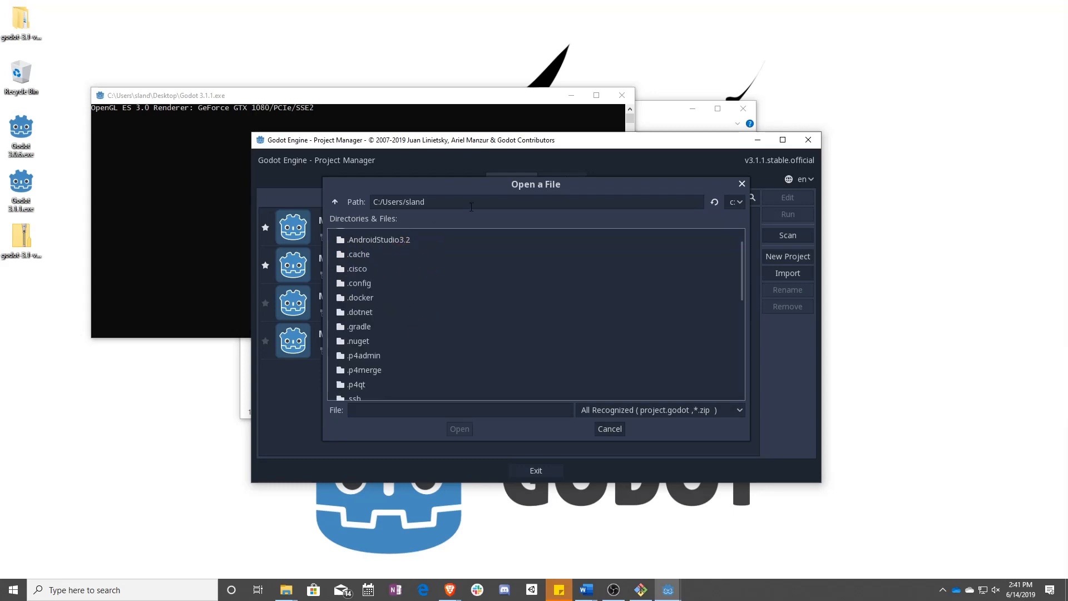
pyautogui.write('/Desktop')
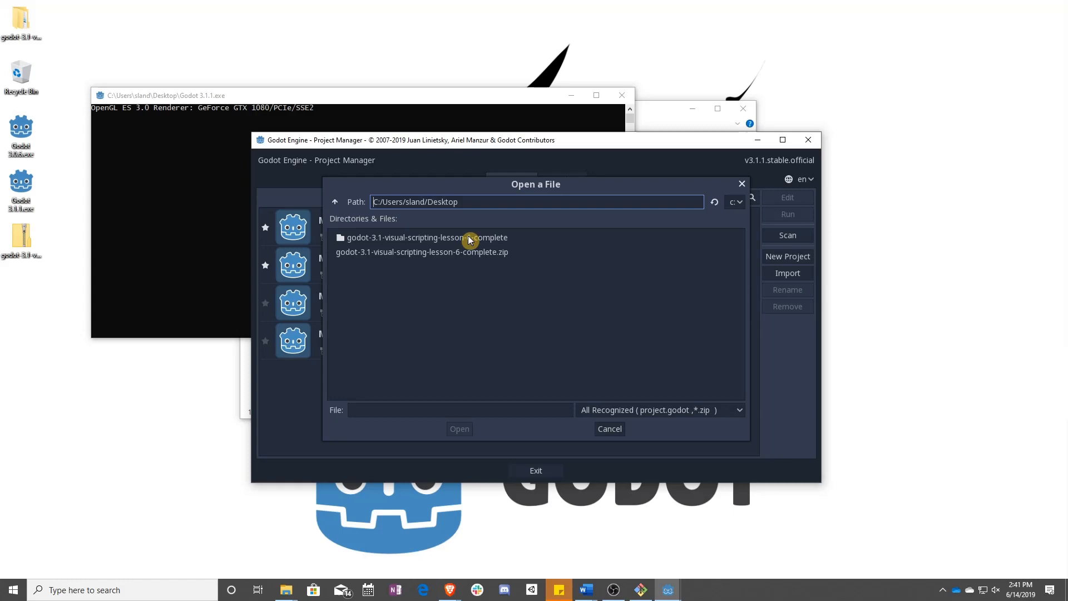
pyautogui.doubleClick(419, 237)
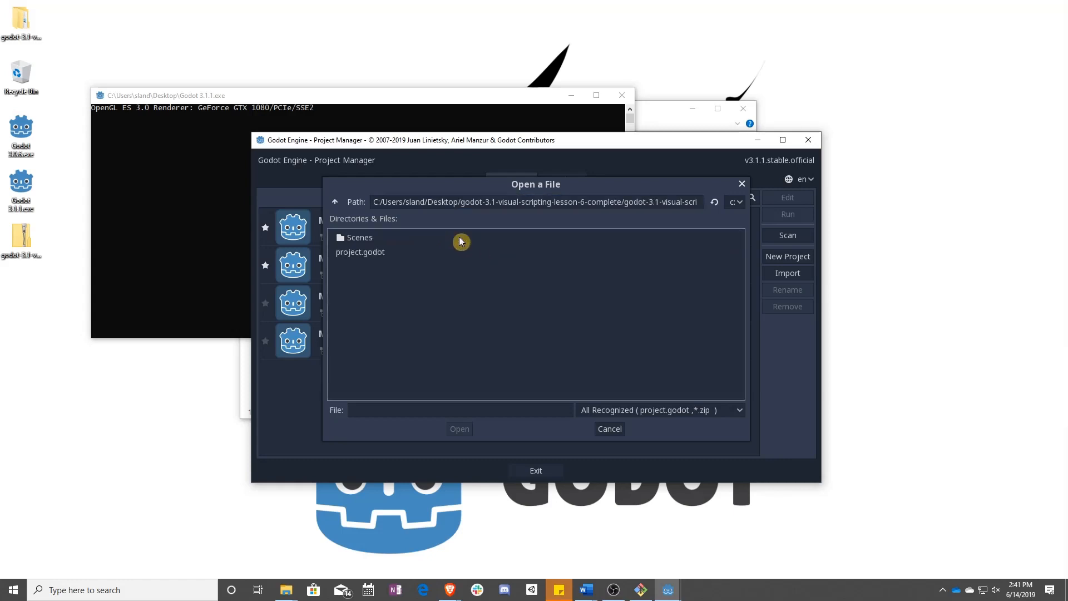
pyautogui.click(360, 252)
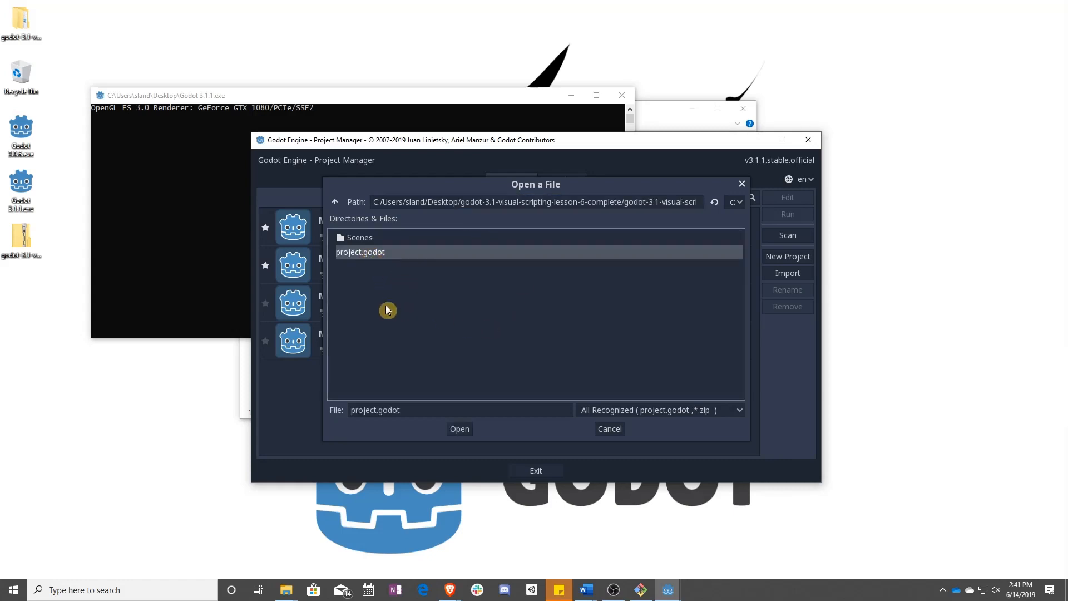
pyautogui.moveTo(388, 257)
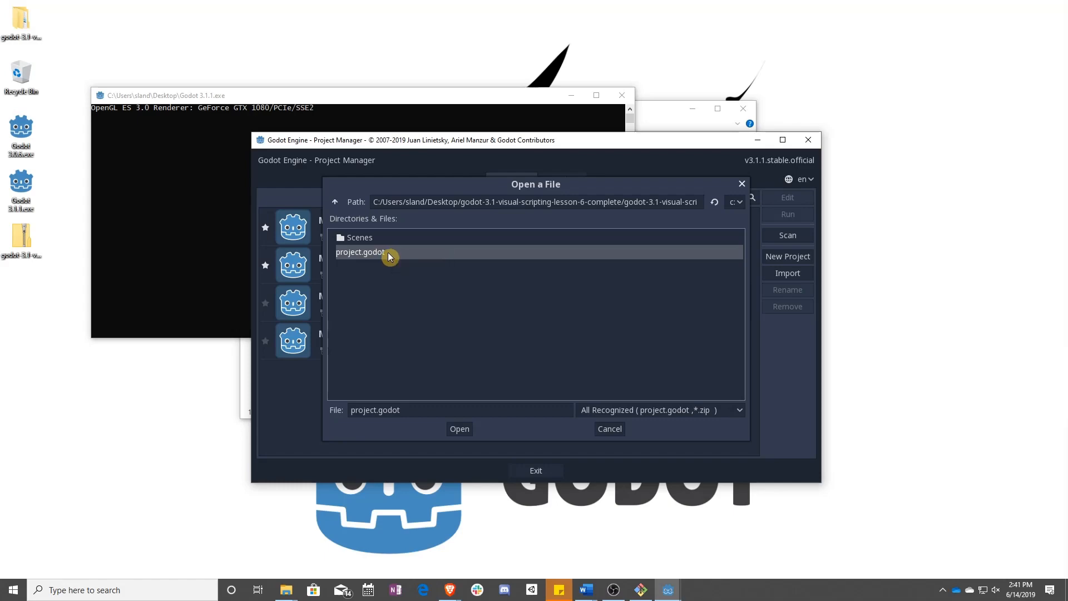
pyautogui.click(459, 428)
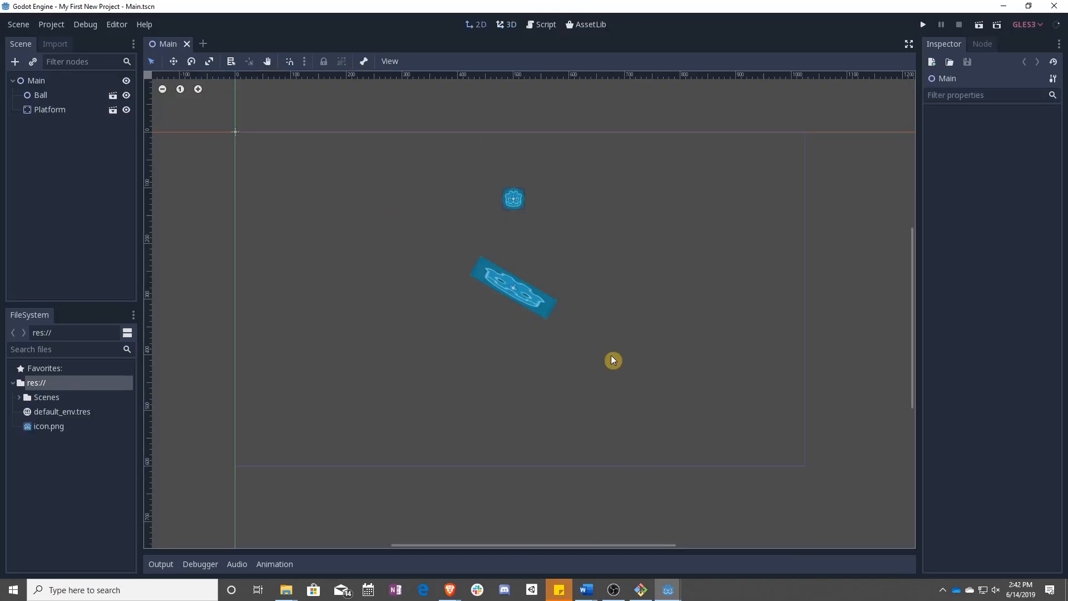
# - Run the ball-and-platform scene and close the game window afterwards
pyautogui.click(922, 24)
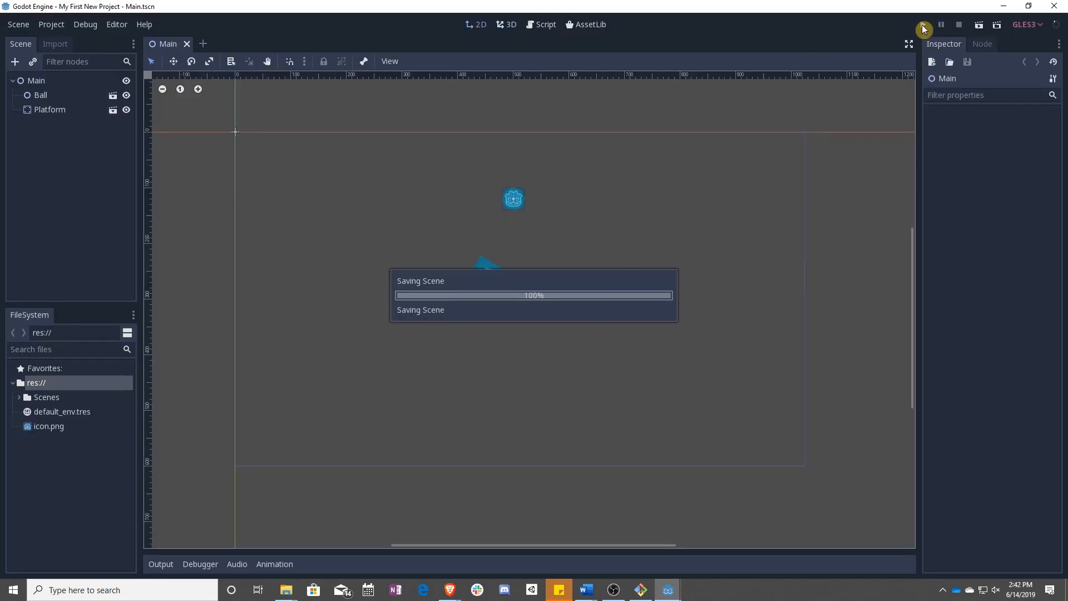
pyautogui.click(923, 24)
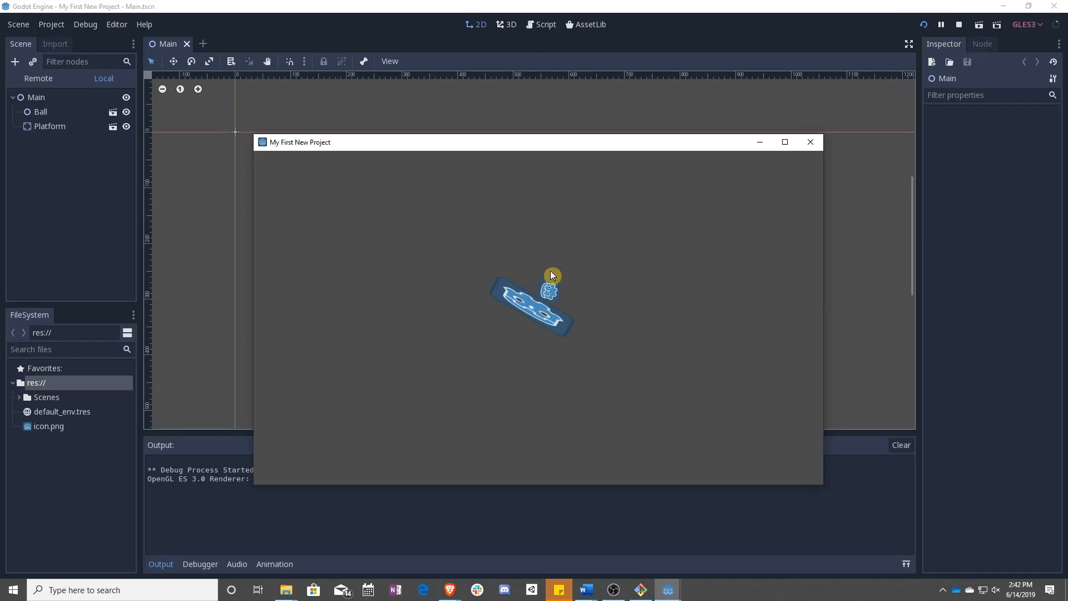
pyautogui.moveTo(804, 167)
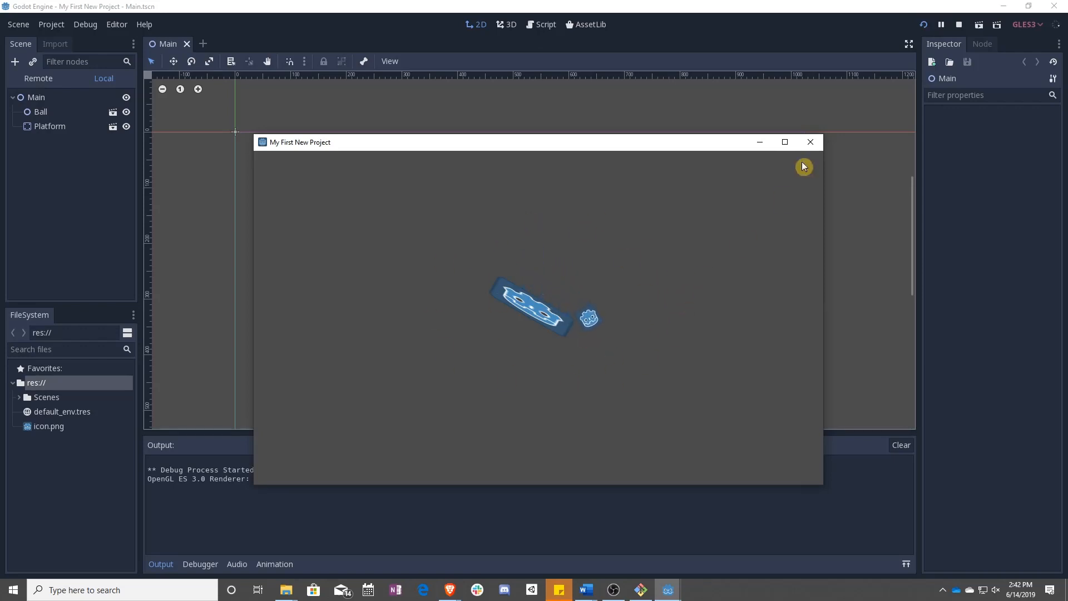
pyautogui.click(810, 142)
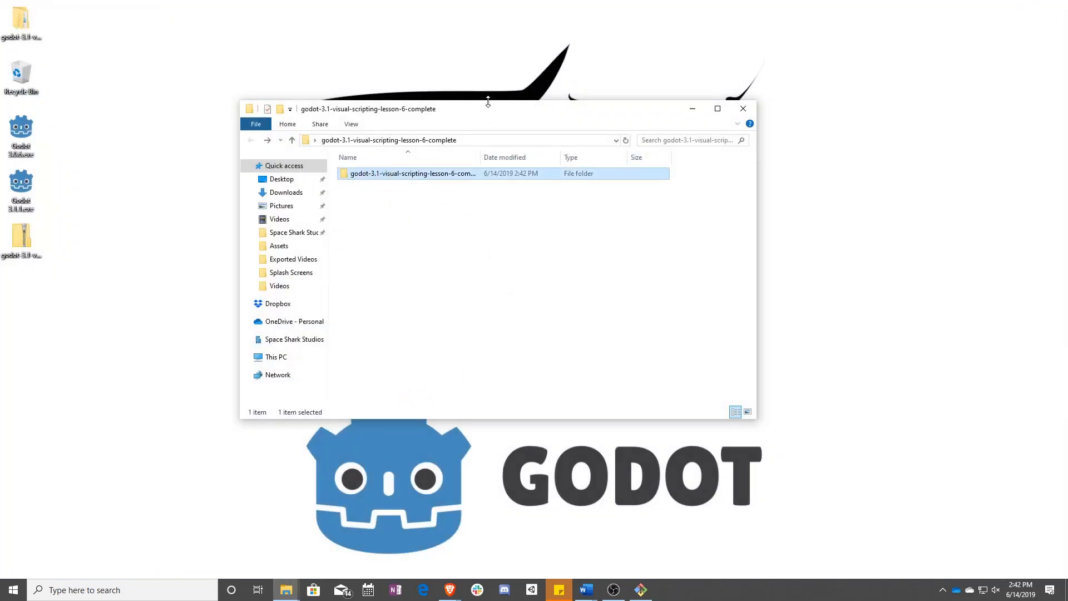
# - Send the project folder to a compressed zip, browse its contents, then close File Explorer
pyautogui.rightClick(412, 173)
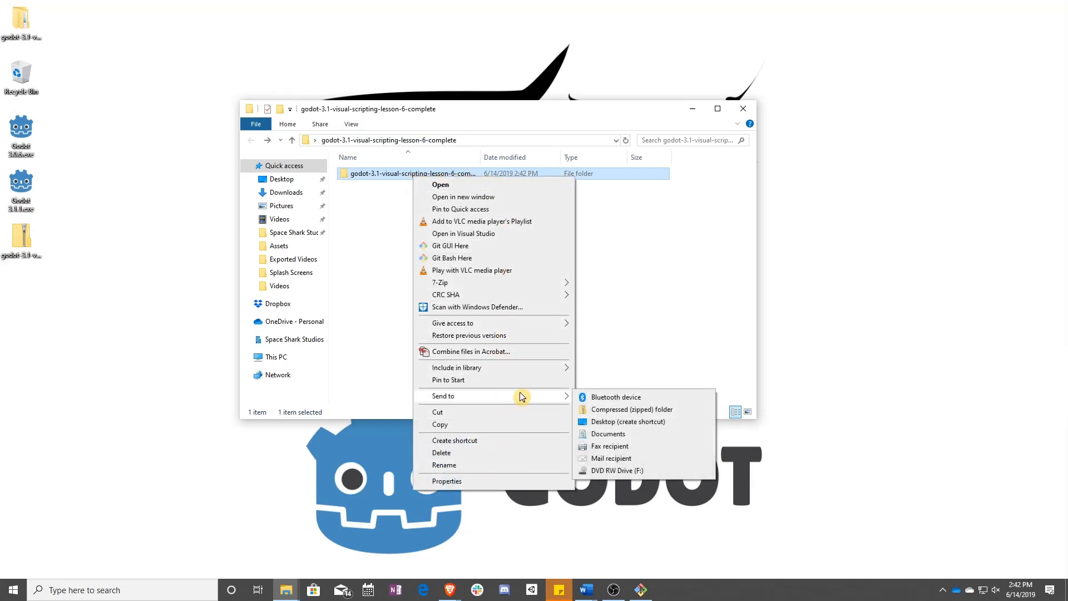
pyautogui.click(631, 410)
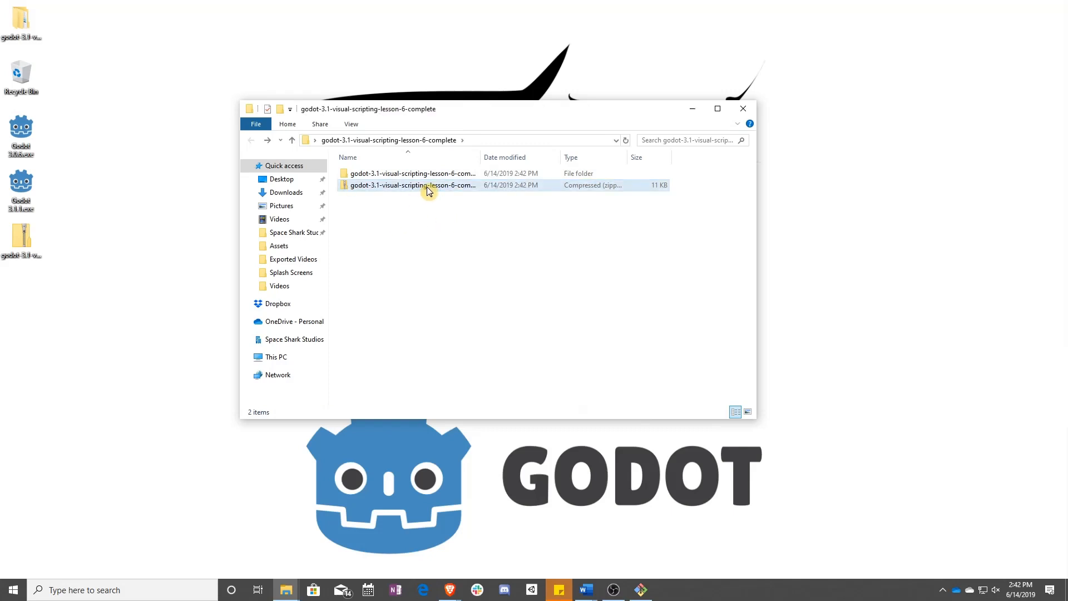
pyautogui.doubleClick(412, 184)
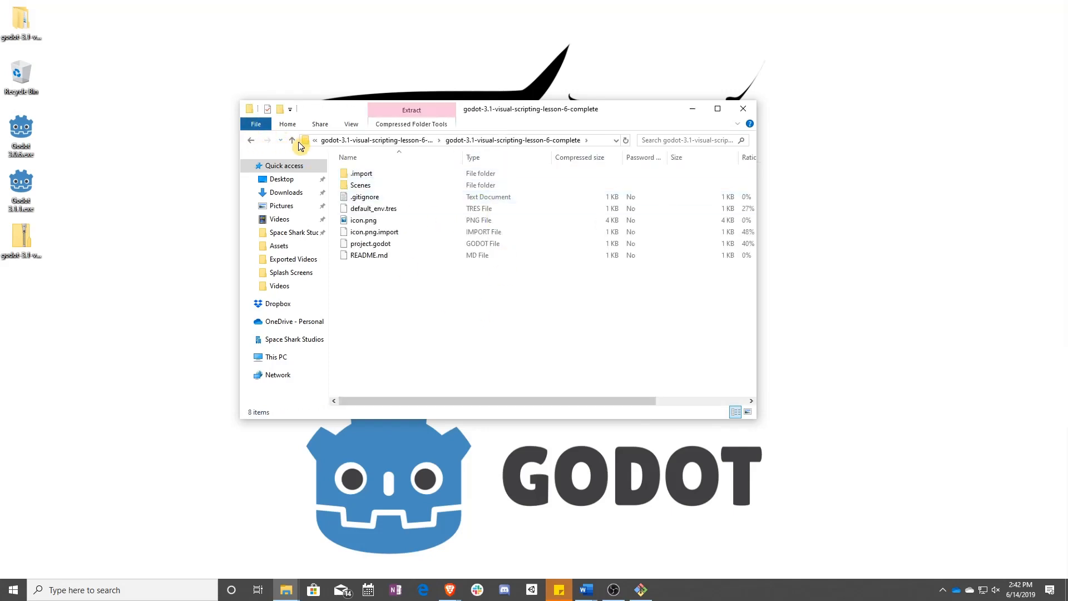
pyautogui.click(291, 140)
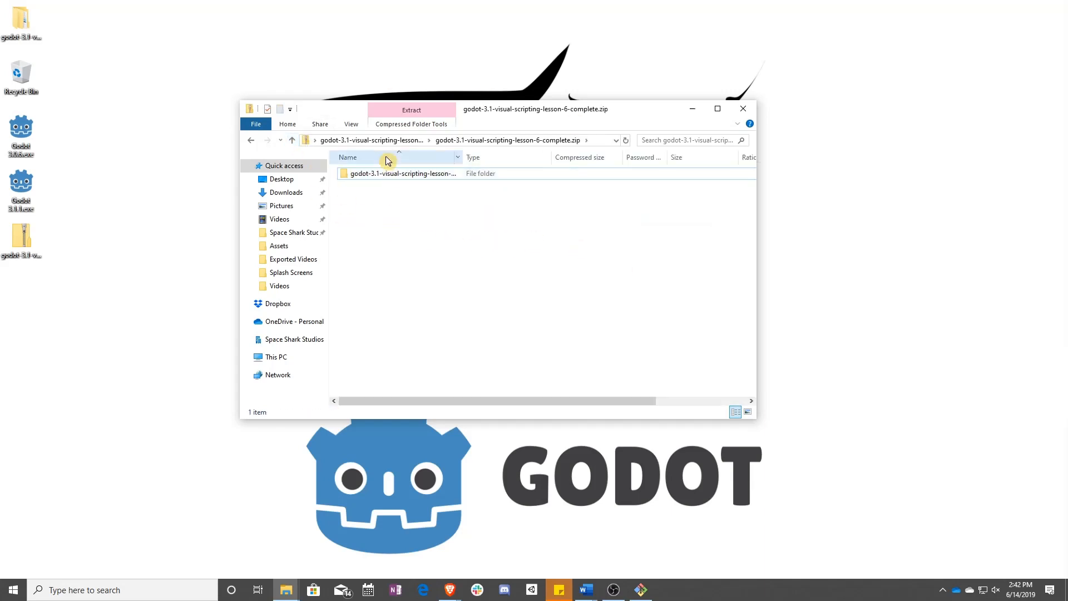
pyautogui.moveTo(737, 122)
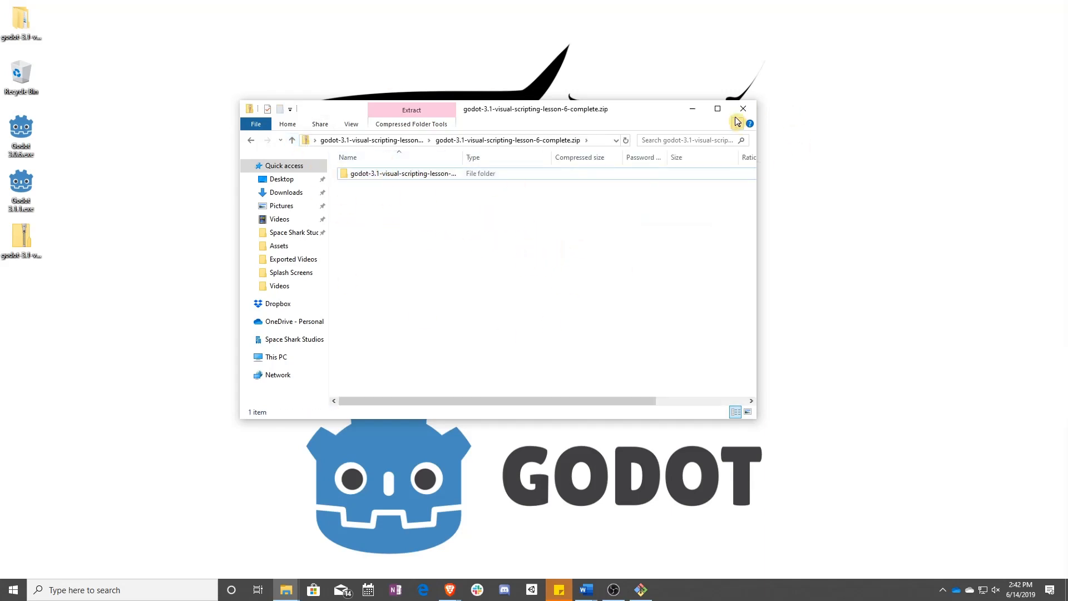
pyautogui.click(742, 109)
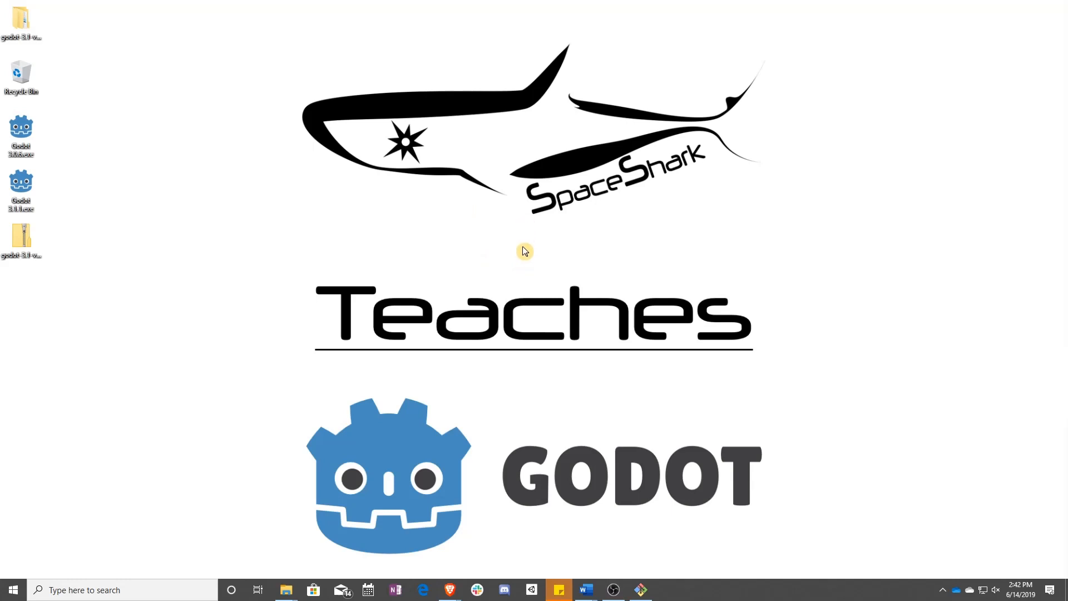
pyautogui.moveTo(519, 253)
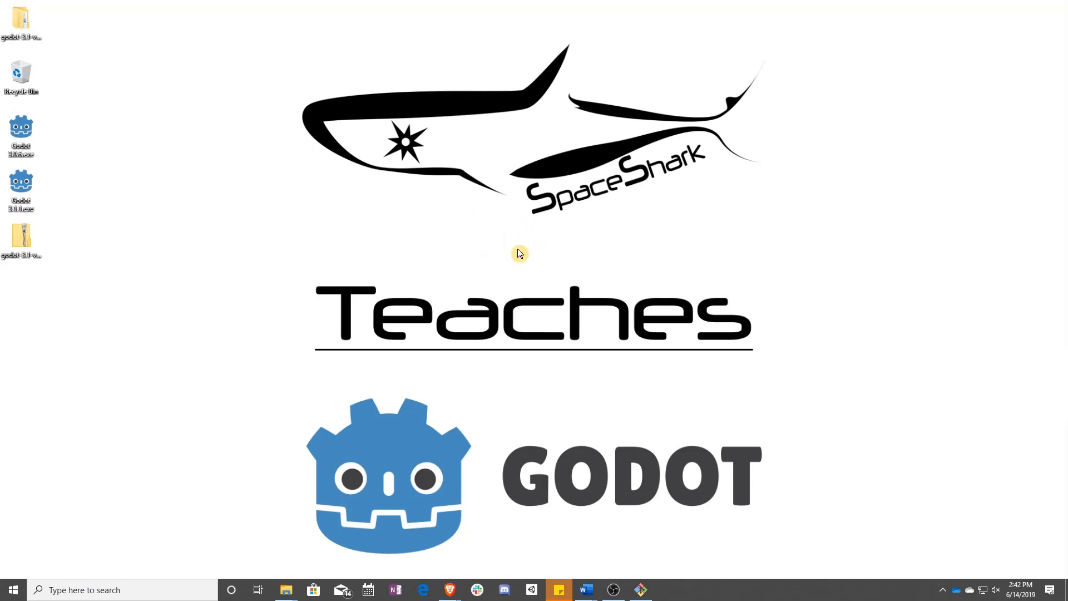
pyautogui.moveTo(529, 265)
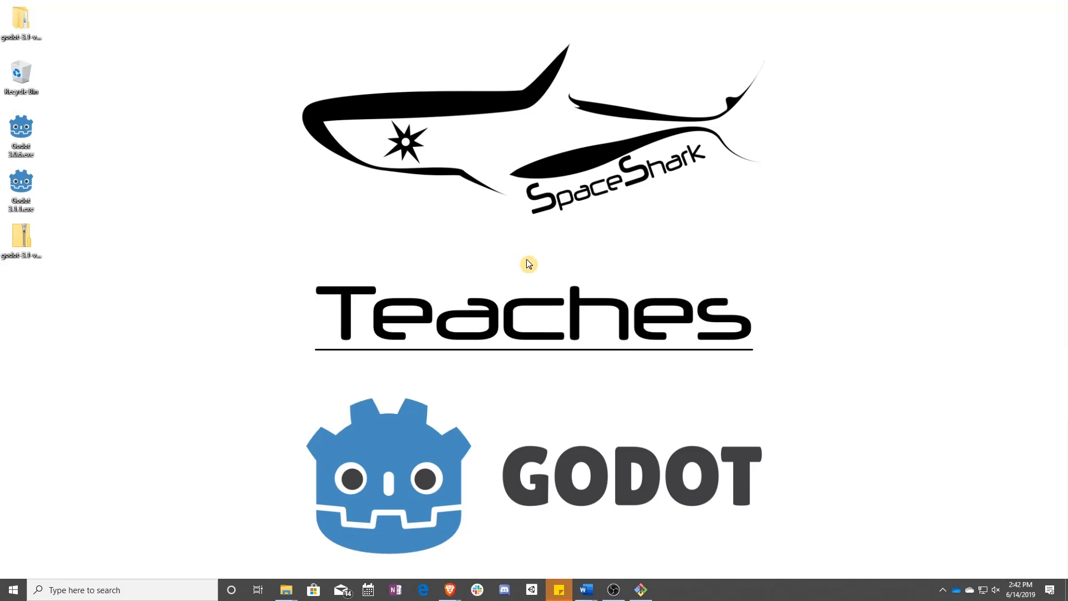
pyautogui.moveTo(449, 589)
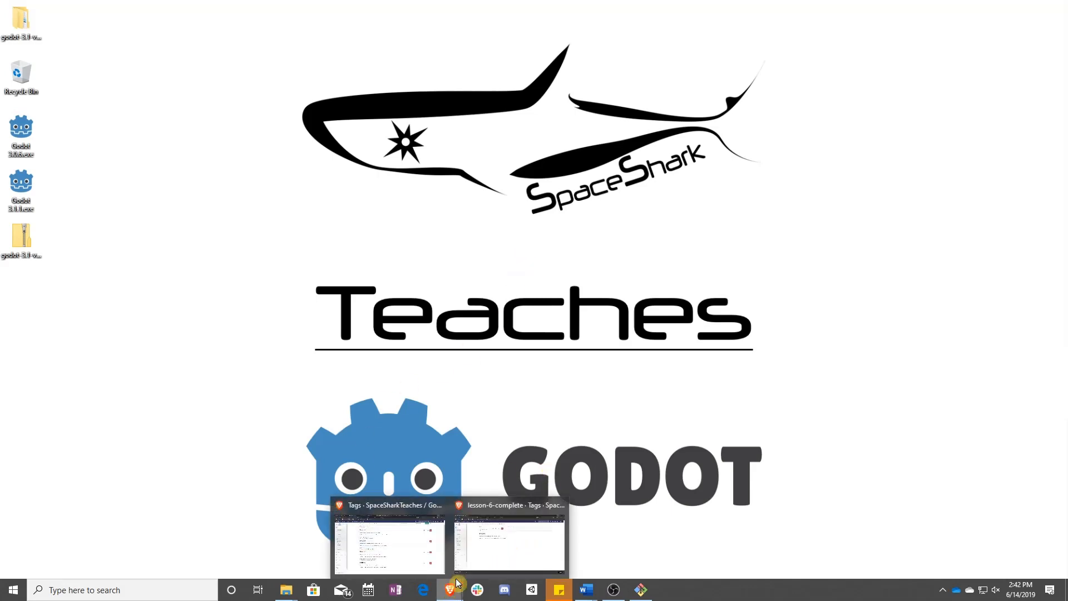
# - Switch back to the browser's GitLab lesson-6-complete tag page from the taskbar
pyautogui.click(508, 545)
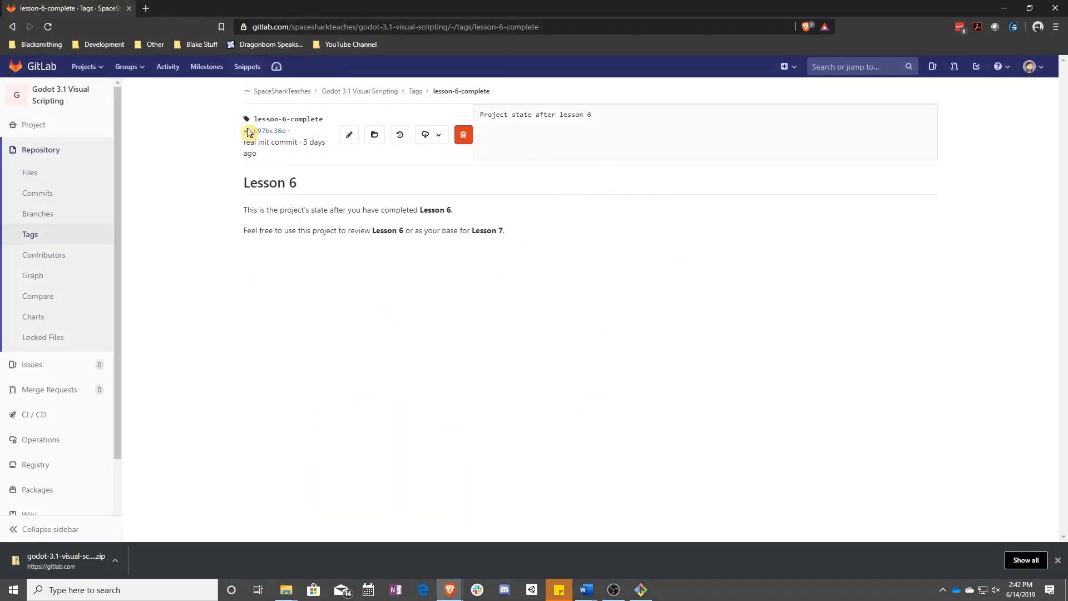
pyautogui.moveTo(492, 304)
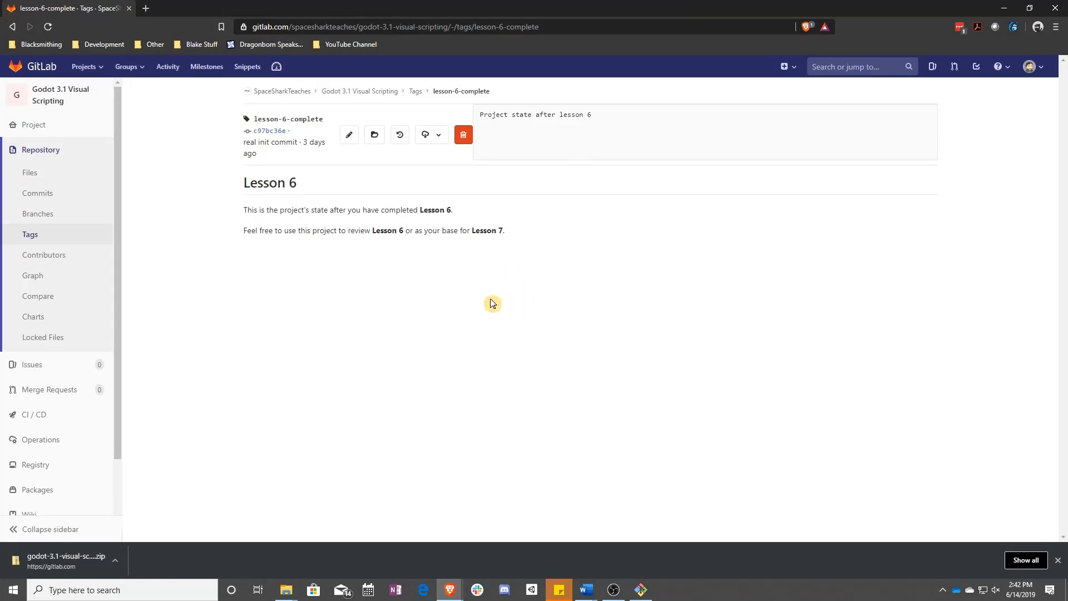
pyautogui.moveTo(449, 301)
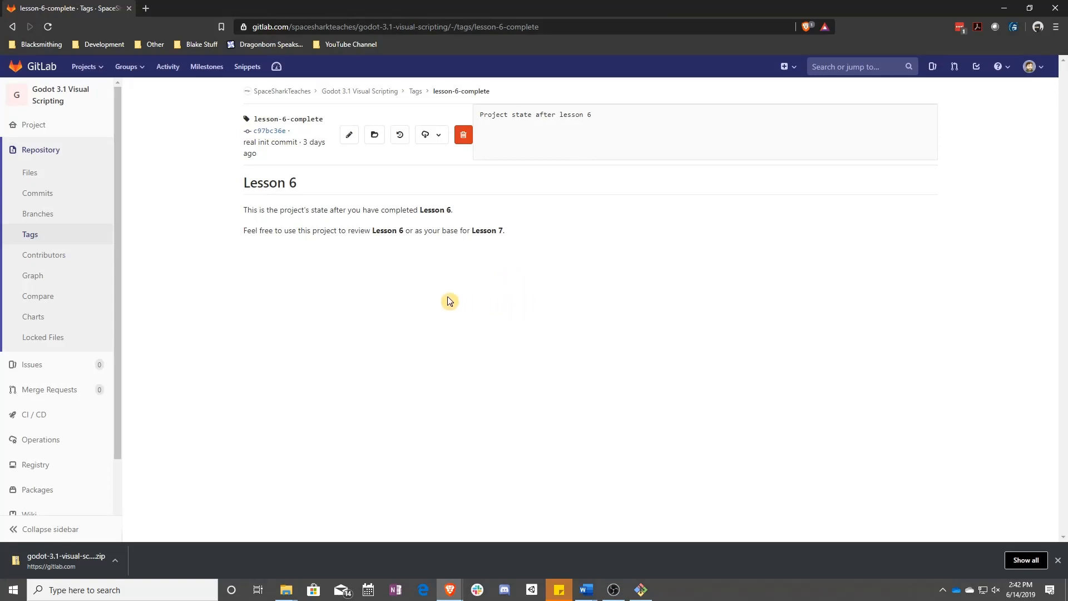